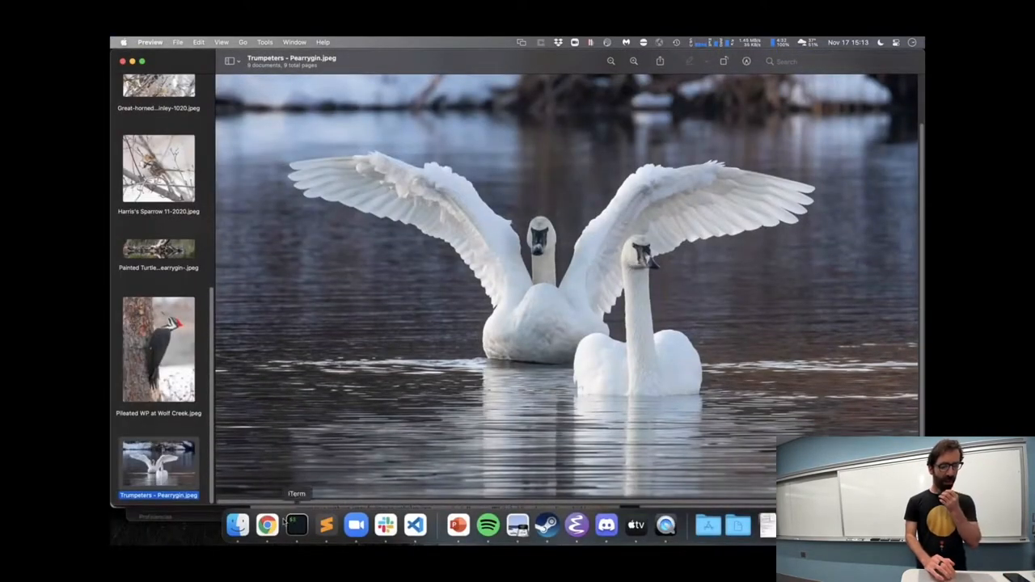
mouse_move(262, 524)
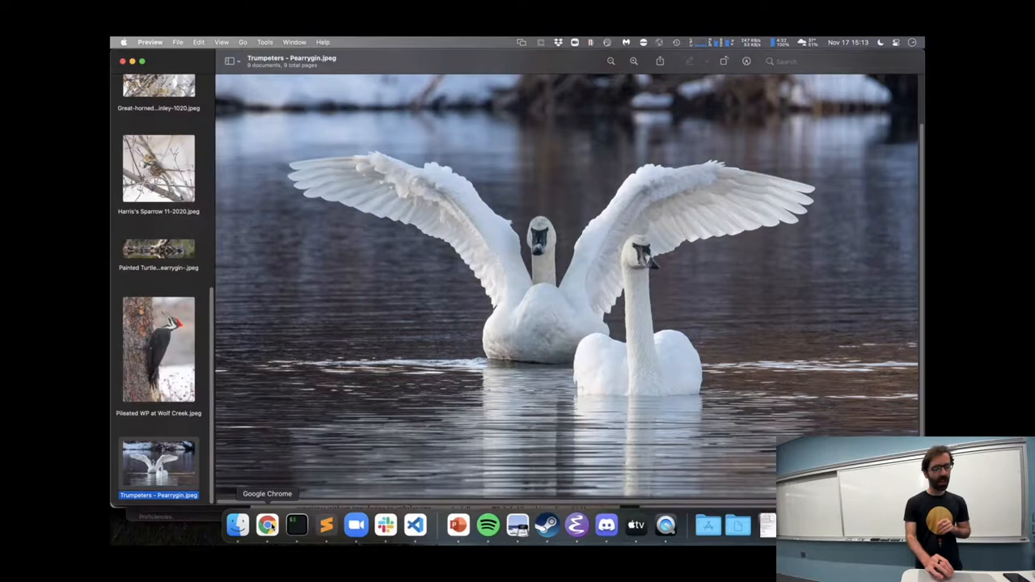
Step: Bring up the Plickers Python print question and show how students answered, mostly C (6 10)
click(265, 526)
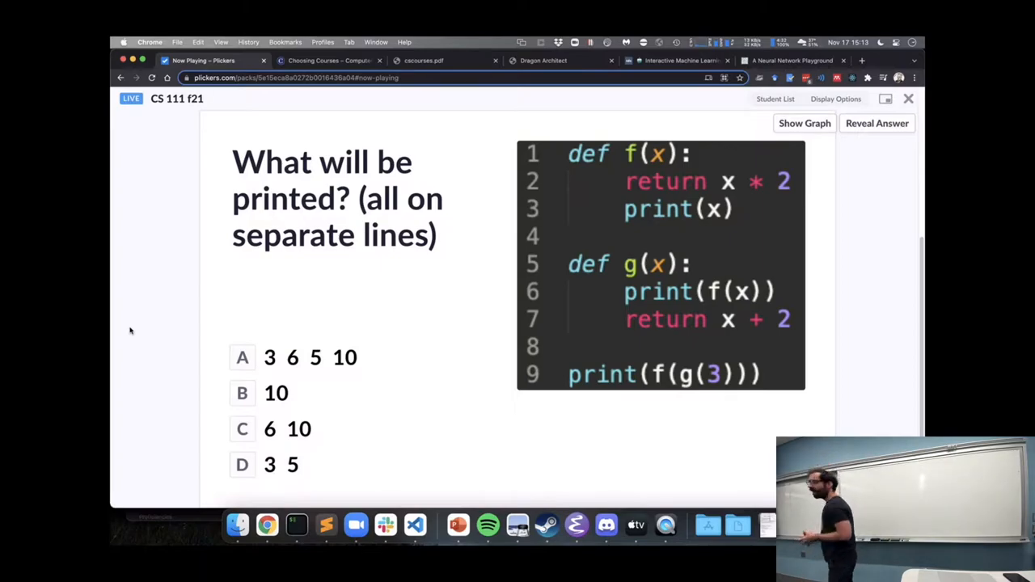
mouse_move(651, 376)
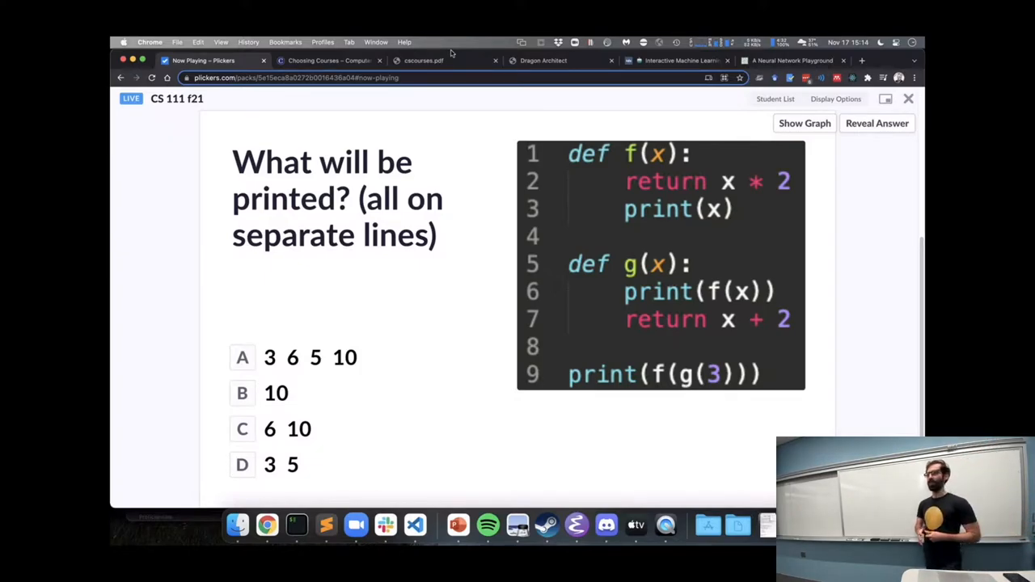
click(803, 122)
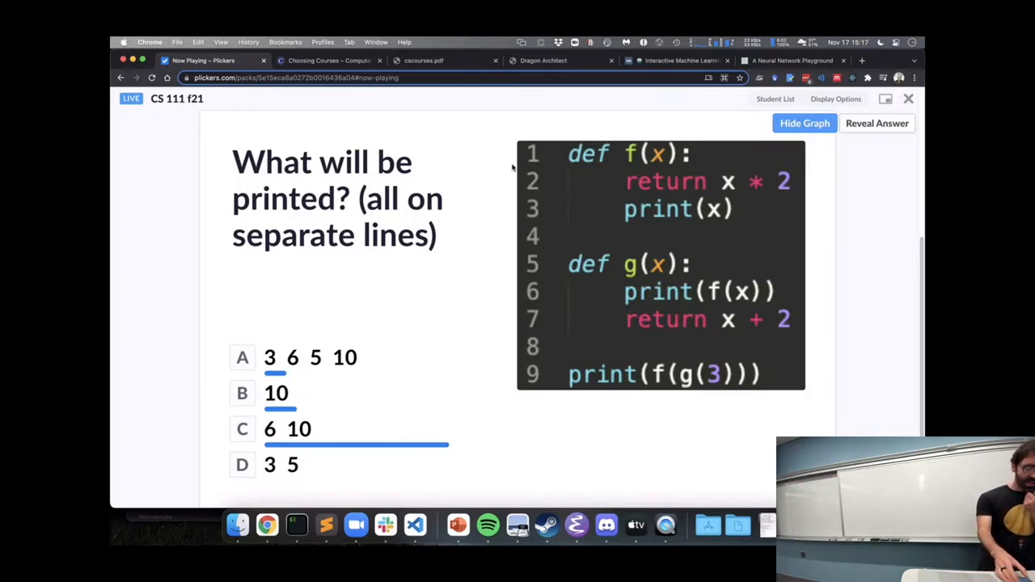
Step: Reveal the answer, marking C (6 10) as correct
click(877, 123)
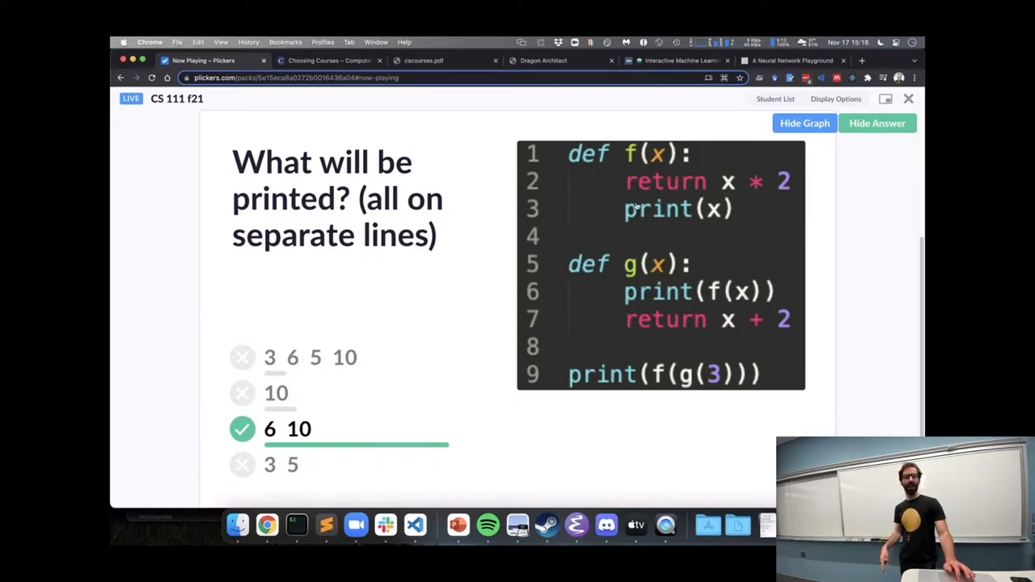
mouse_move(655, 218)
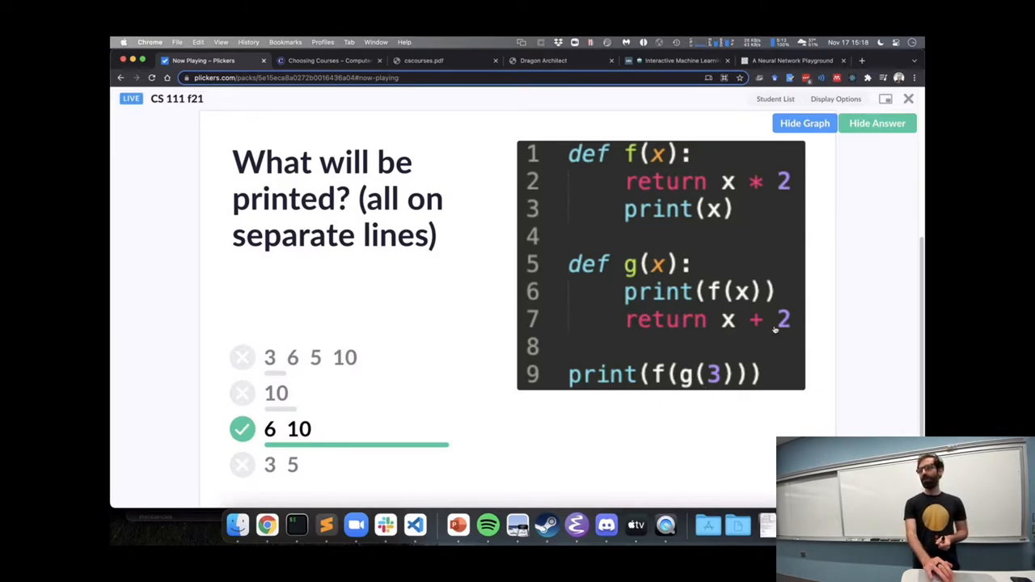
mouse_move(719, 374)
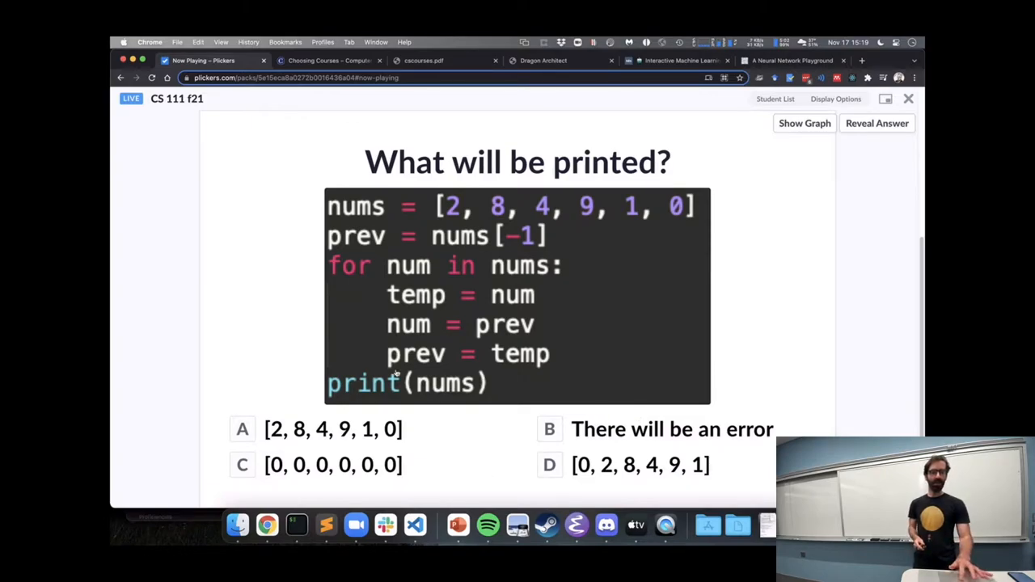
mouse_move(225, 350)
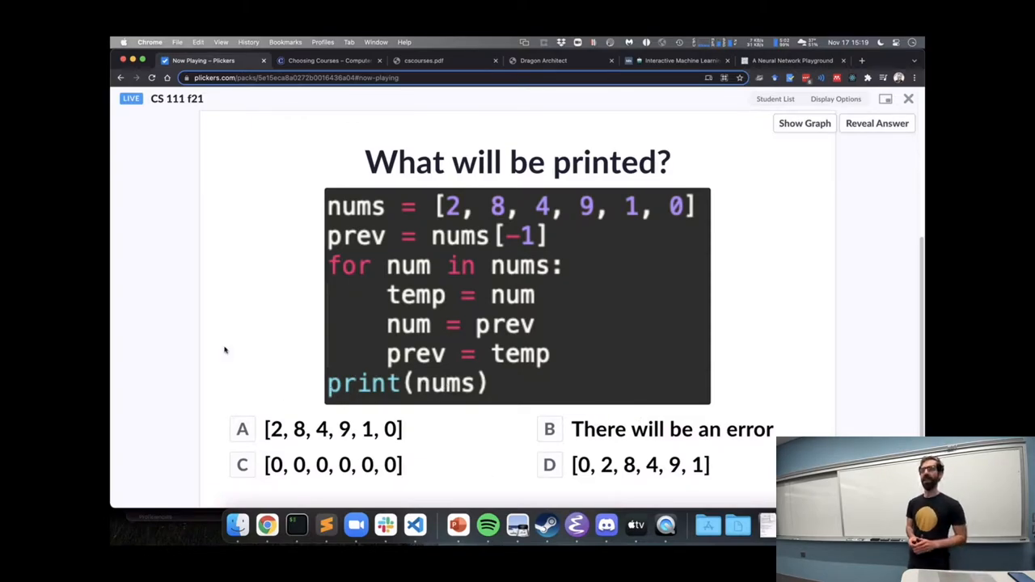
Step: Show and hide the nums question's answer chart several times
click(804, 122)
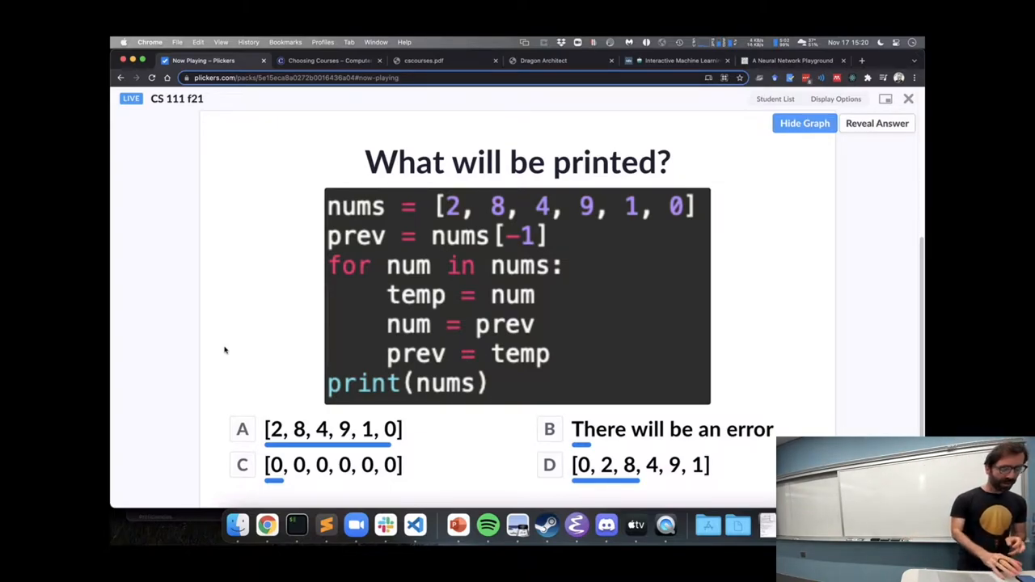
click(803, 123)
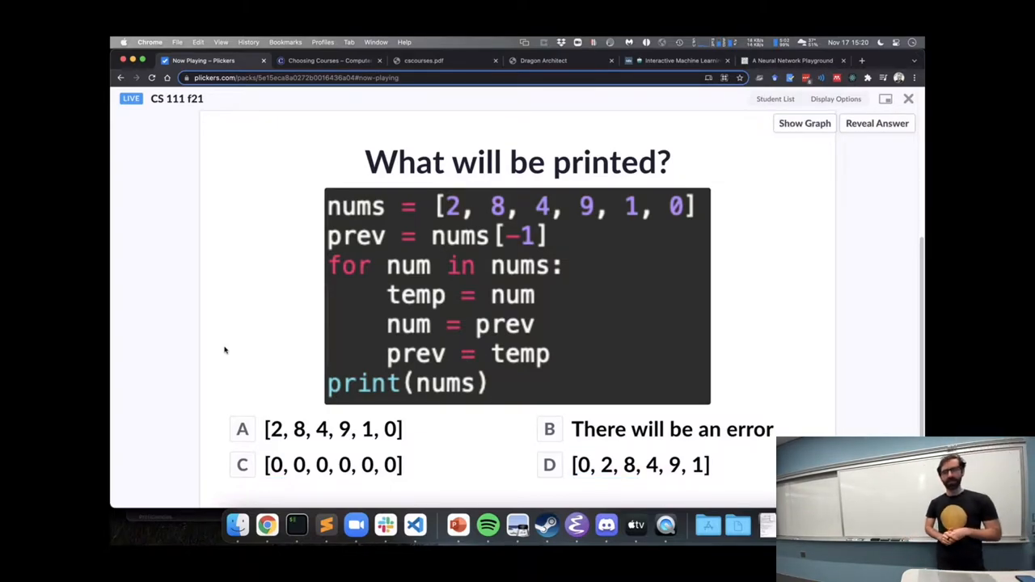
click(803, 123)
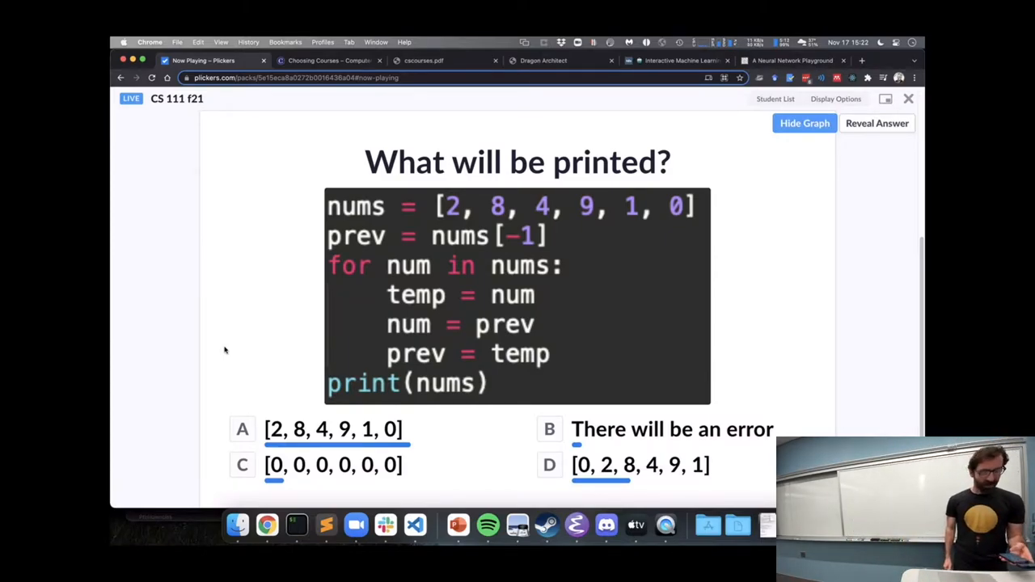
click(876, 123)
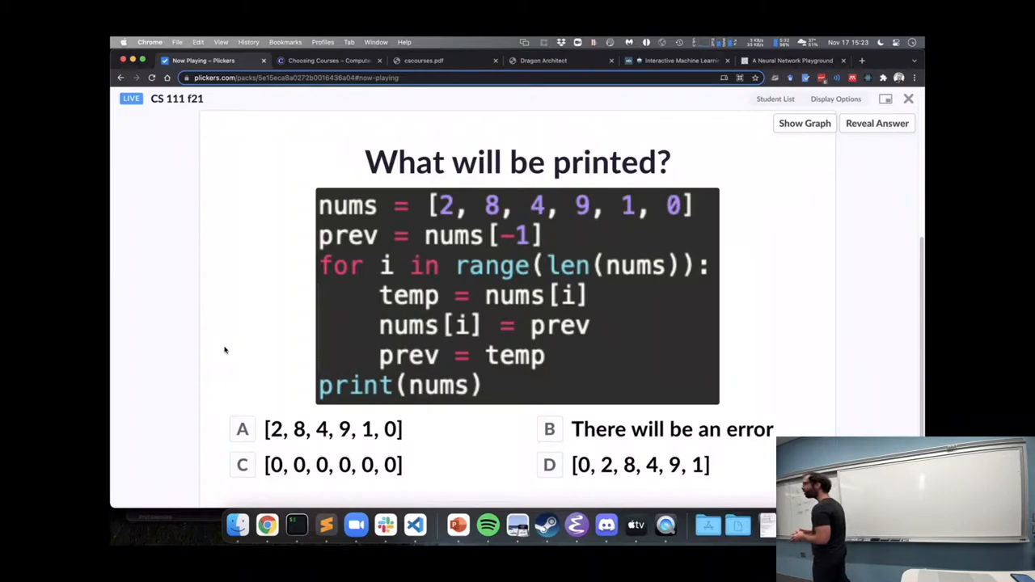
Step: Show the student response graph for the range(len(nums)) loop question, then reveal its answer
click(803, 123)
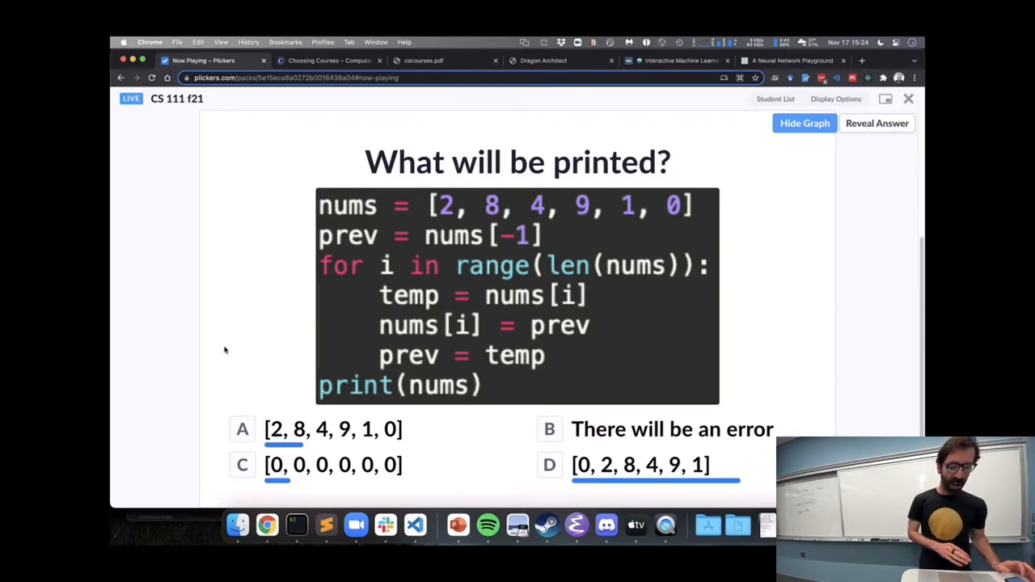
click(876, 123)
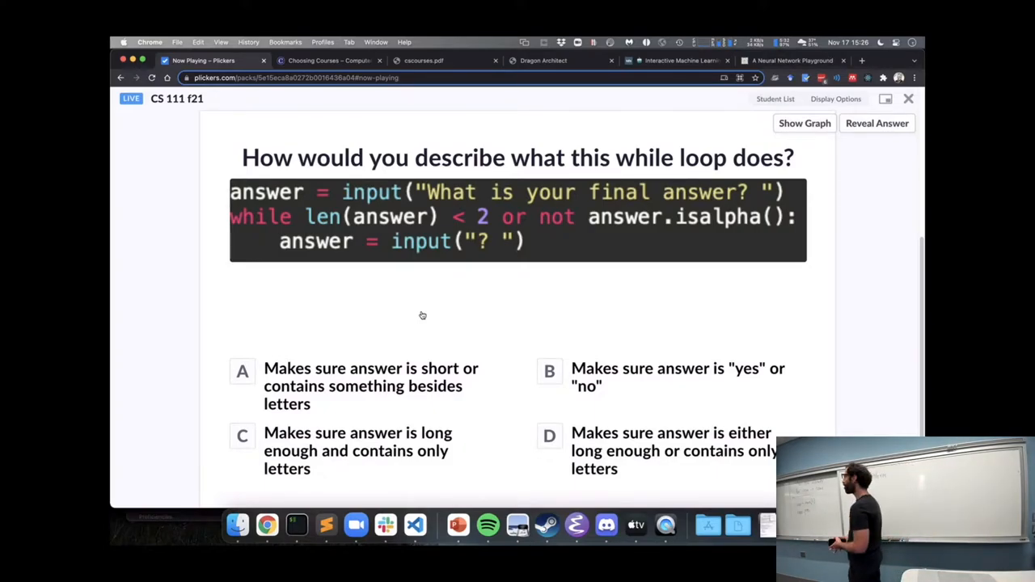
Step: Toggle the while-loop question's response chart, showing only C and D chosen, with D leading
click(803, 123)
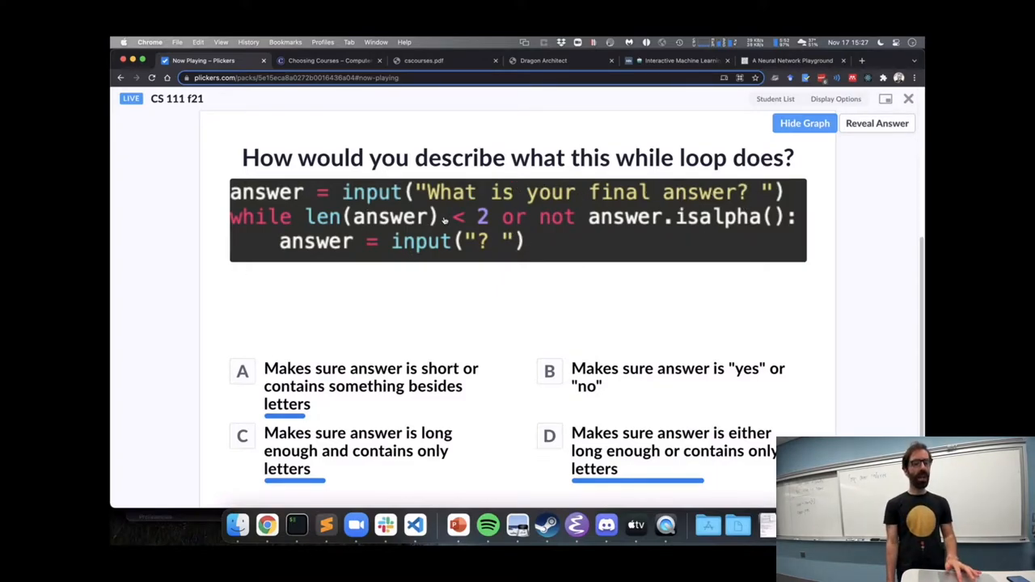
mouse_move(297, 276)
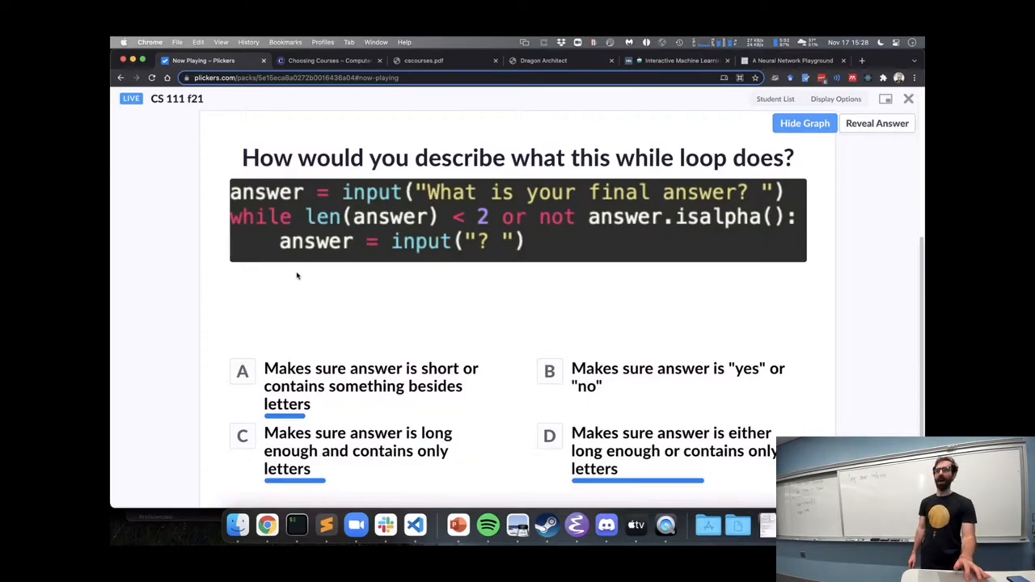
mouse_move(379, 269)
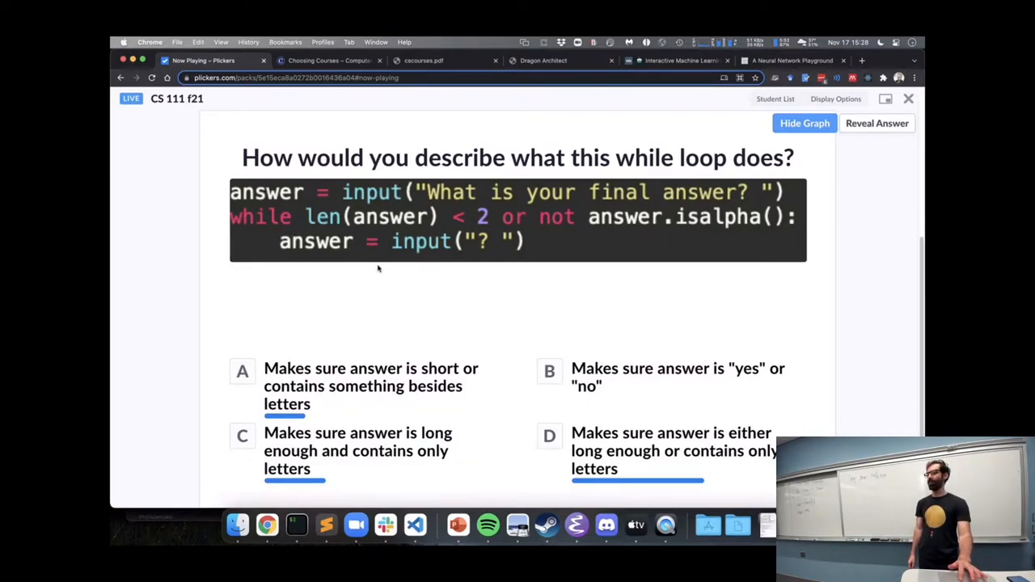
click(804, 123)
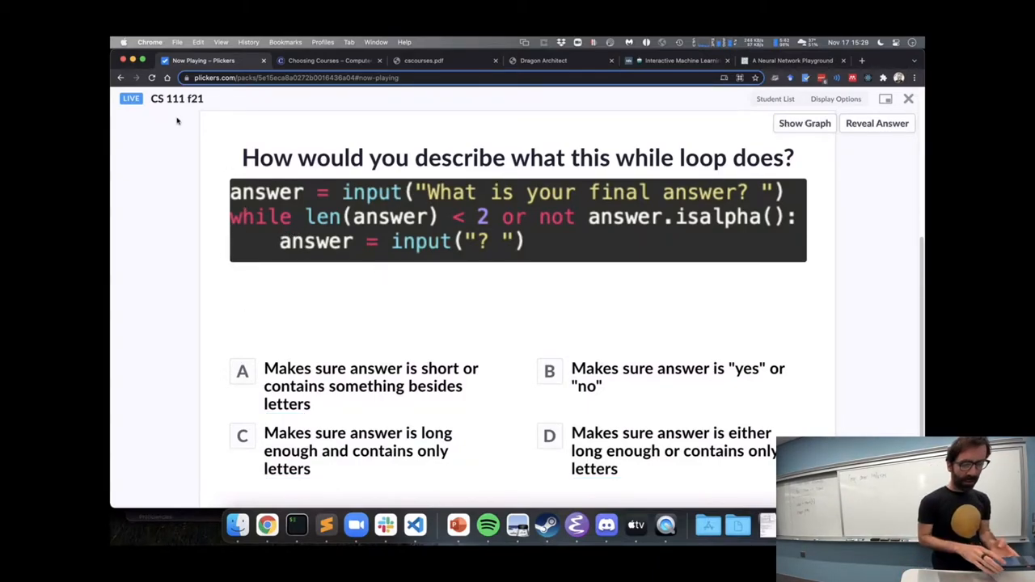
click(803, 123)
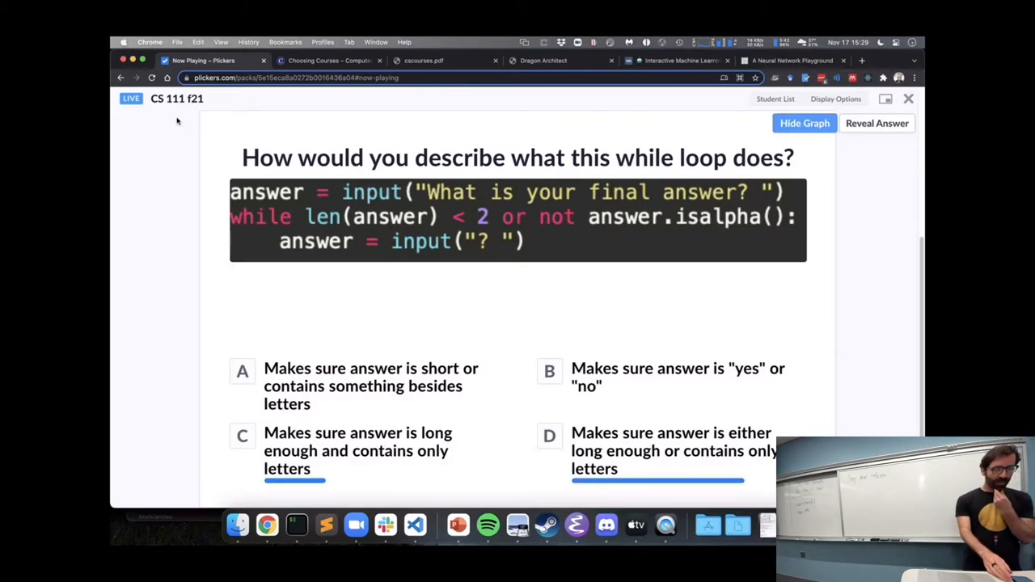
Step: Mark C, answer long enough and only letters, as the correct answer
click(877, 123)
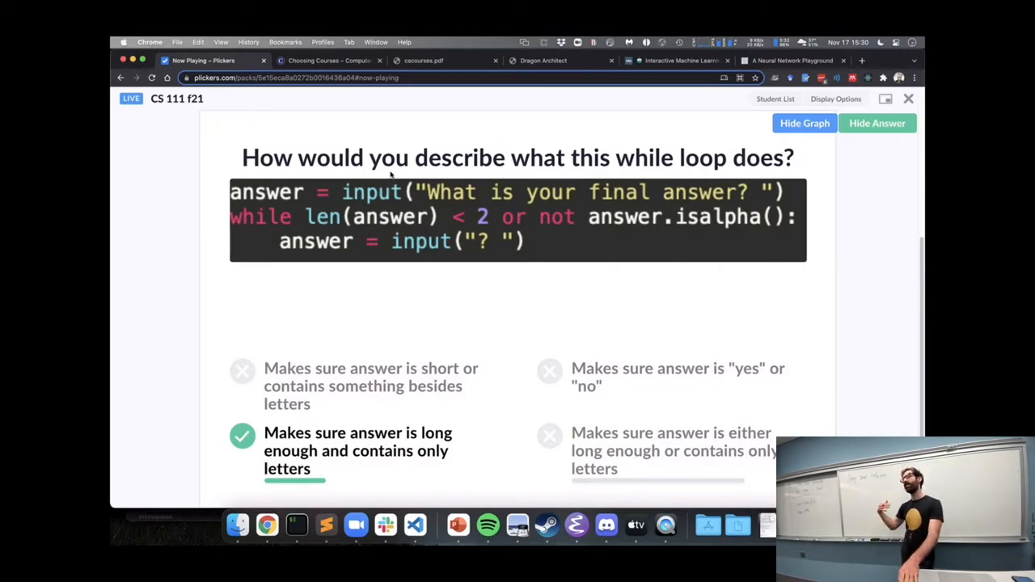
mouse_move(398, 144)
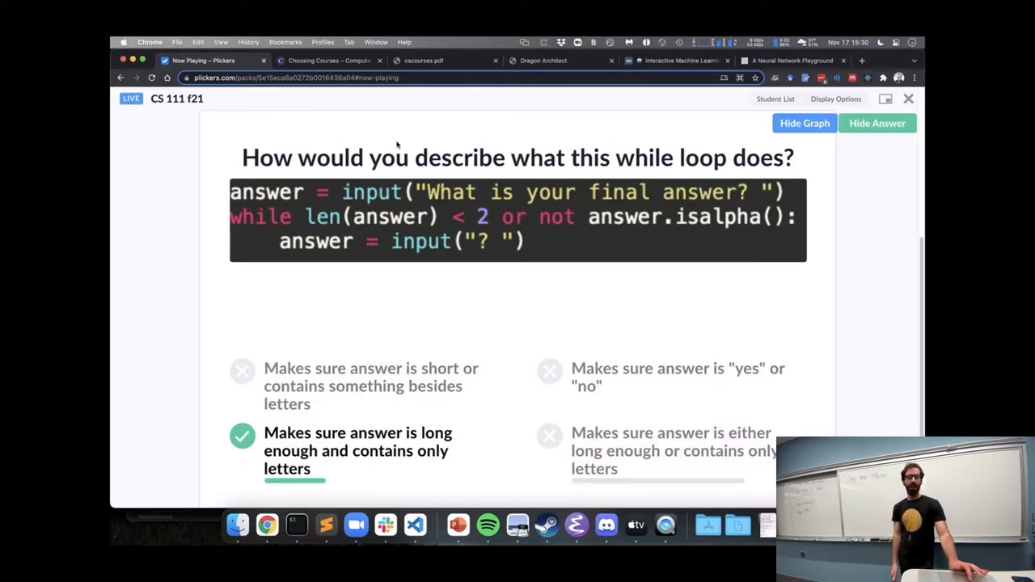
mouse_move(707, 204)
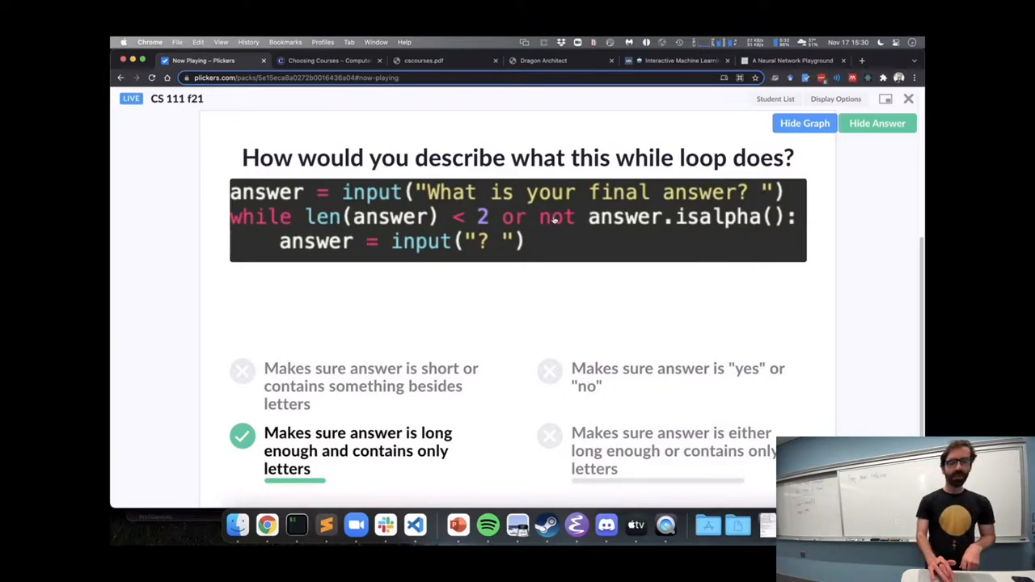
mouse_move(726, 225)
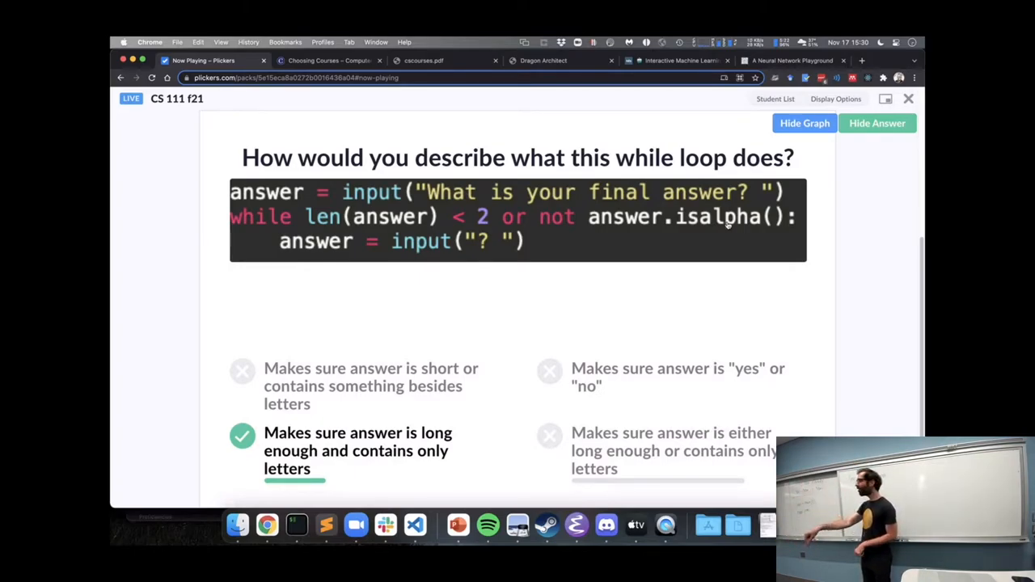
mouse_move(681, 209)
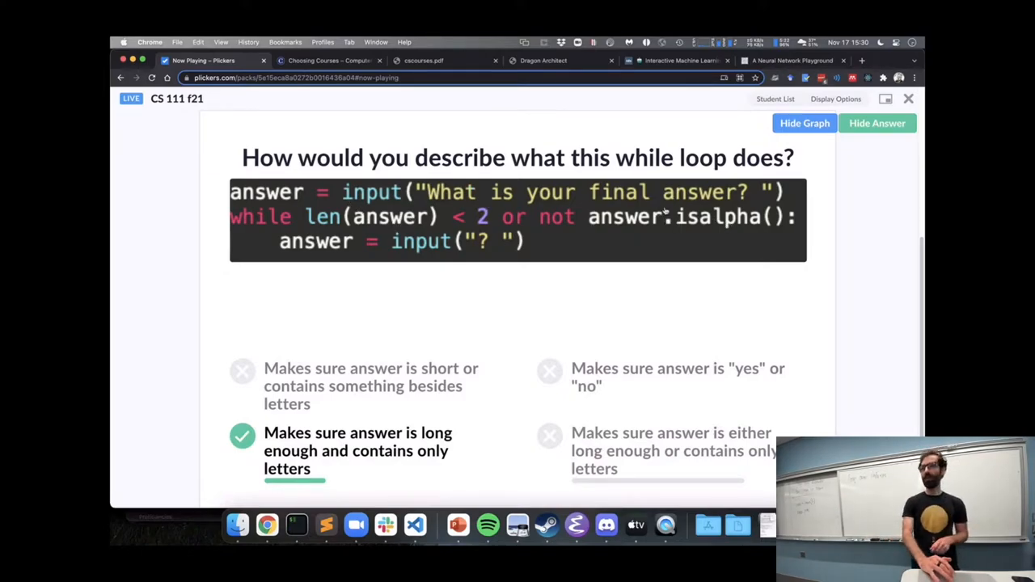
mouse_move(637, 207)
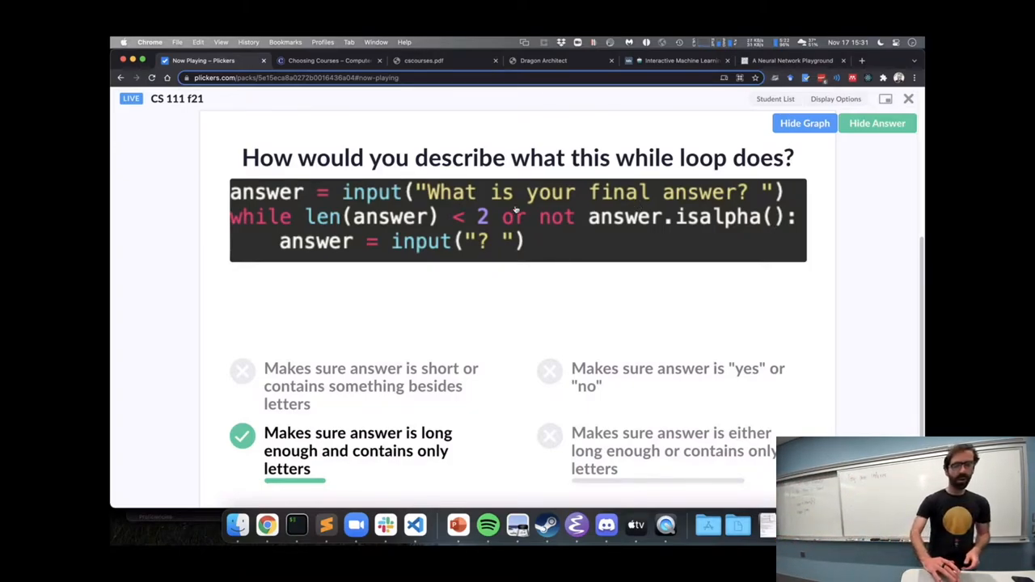
mouse_move(472, 223)
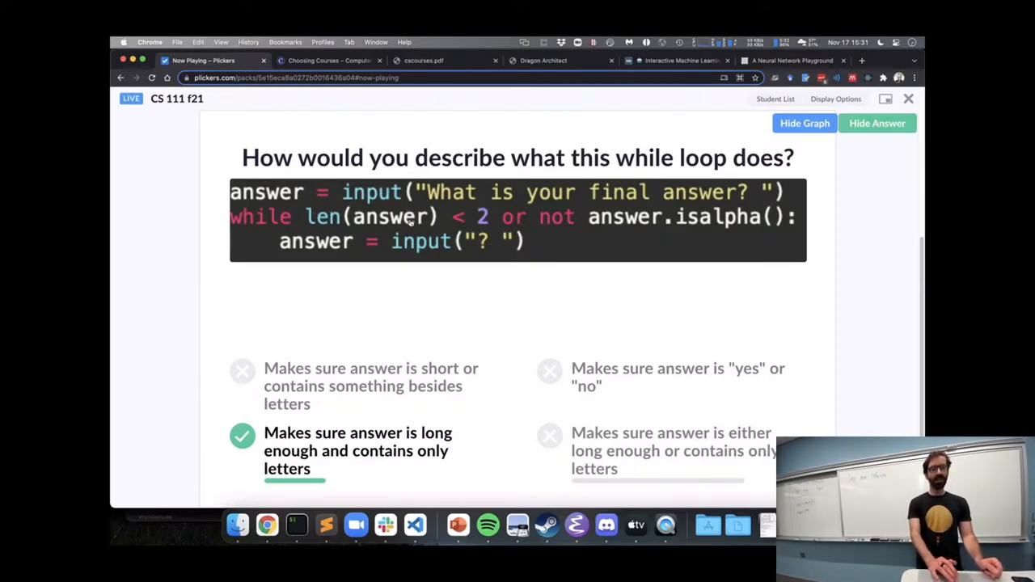
mouse_move(725, 226)
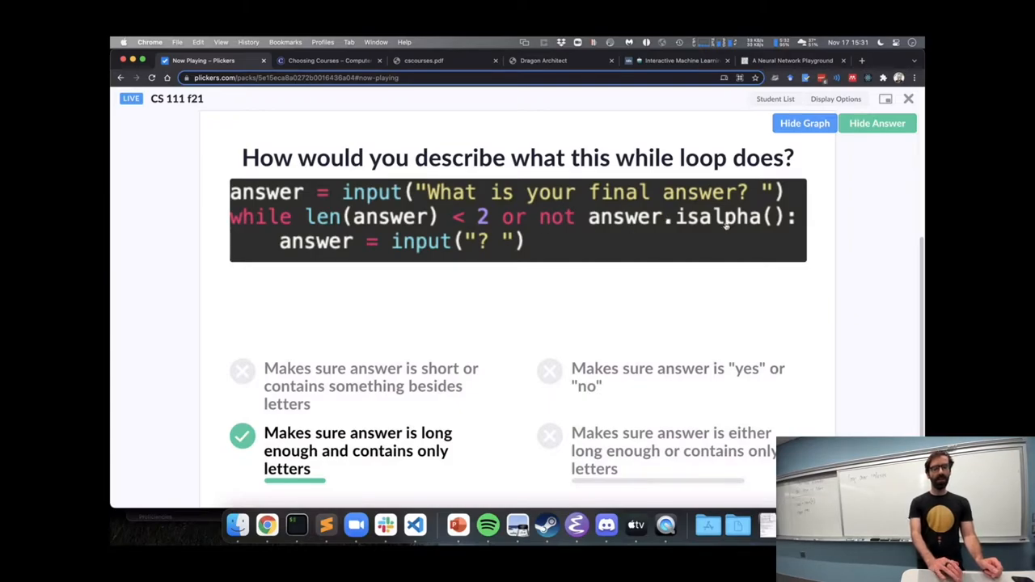
mouse_move(477, 198)
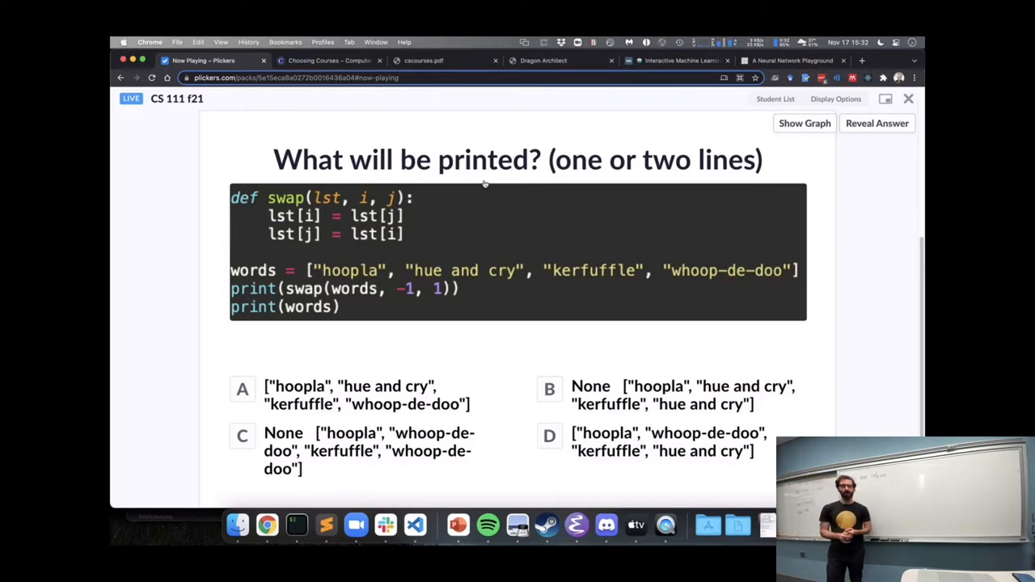
Step: Show the swap question's responses and reveal answer B, None followed by the altered list
click(803, 123)
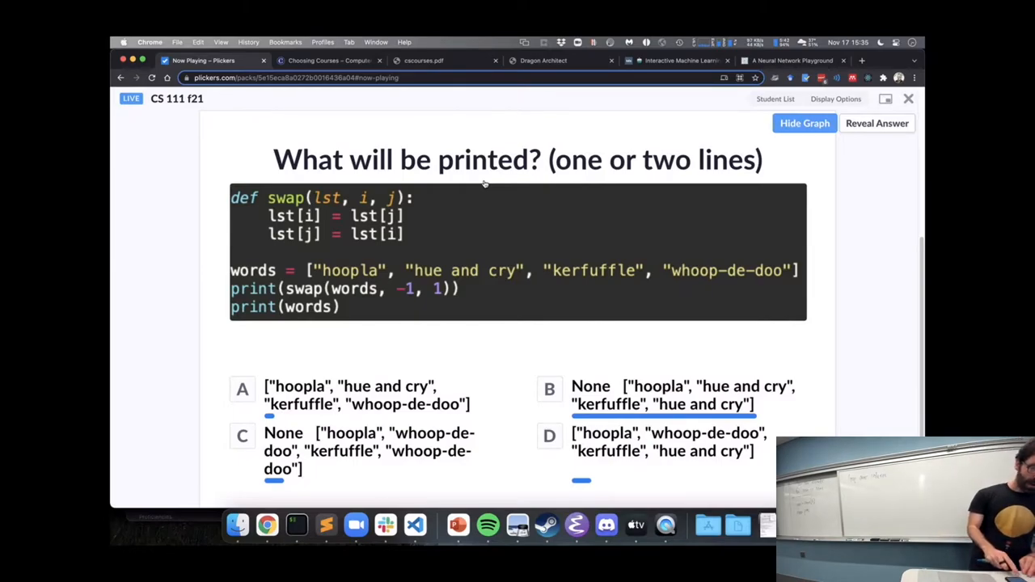
click(877, 123)
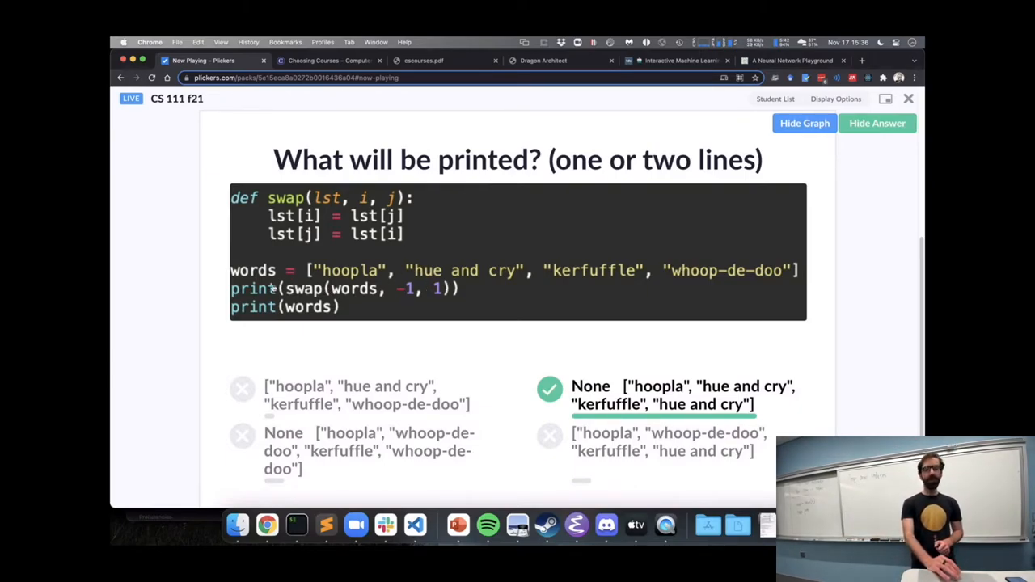
mouse_move(469, 263)
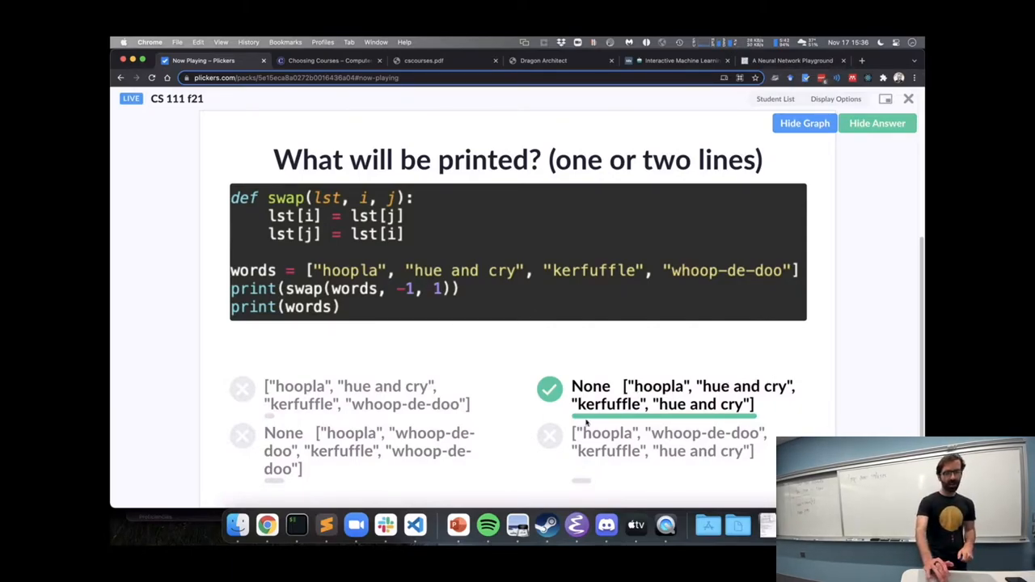
mouse_move(672, 376)
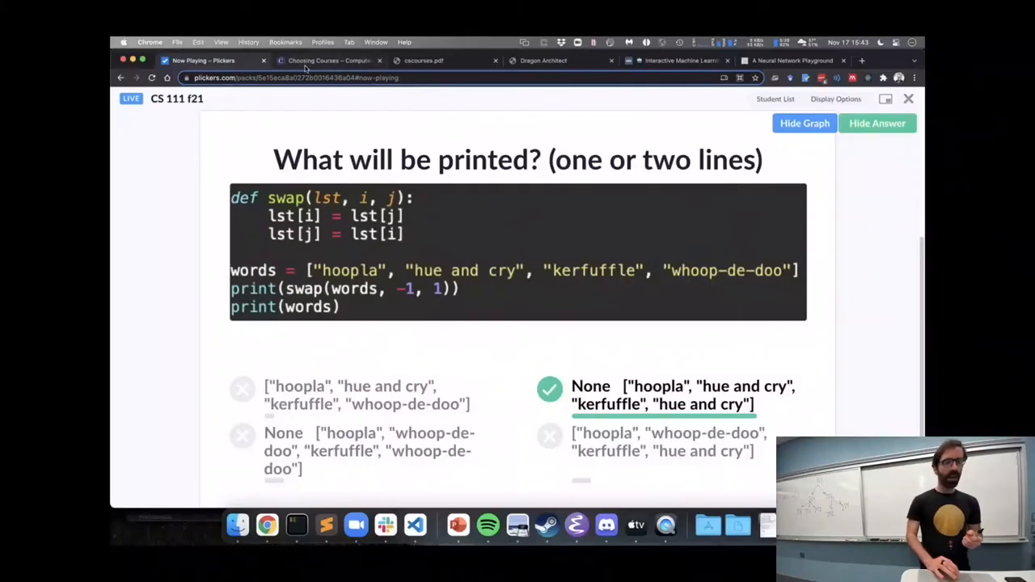
Step: Switch to the Choosing Courses page and enlarge the electives list text
click(325, 60)
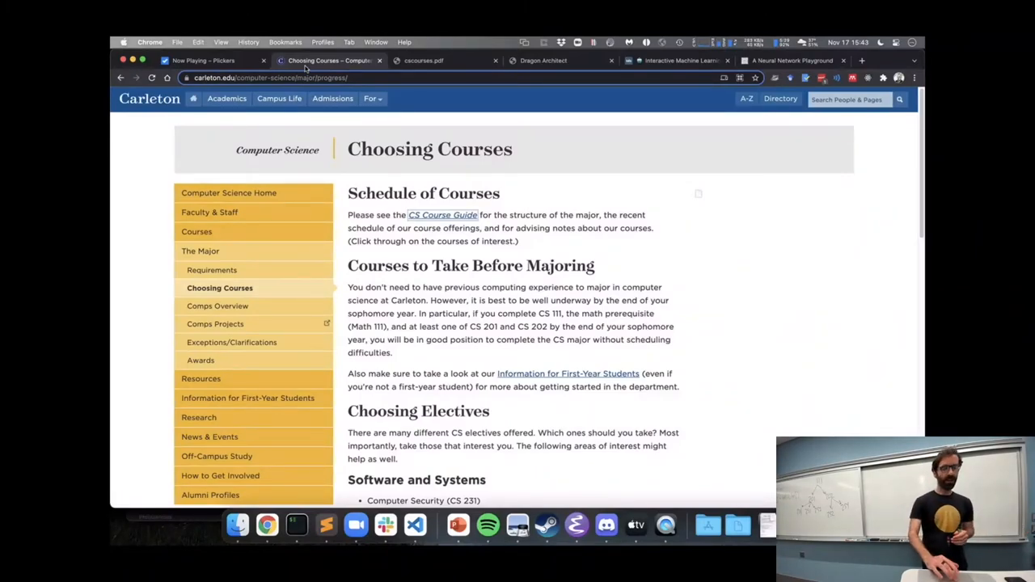
scroll(down, 3)
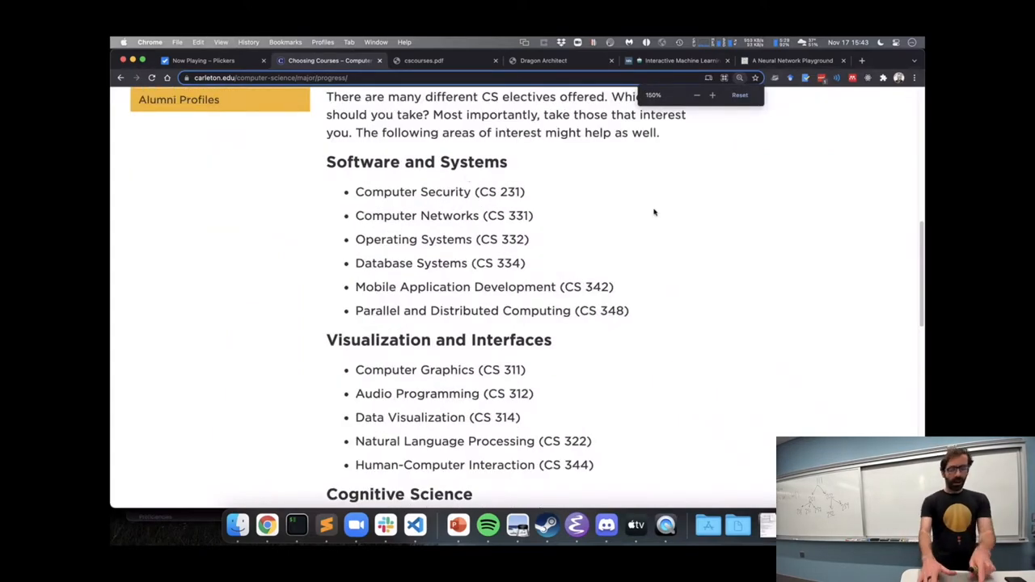
click(713, 94)
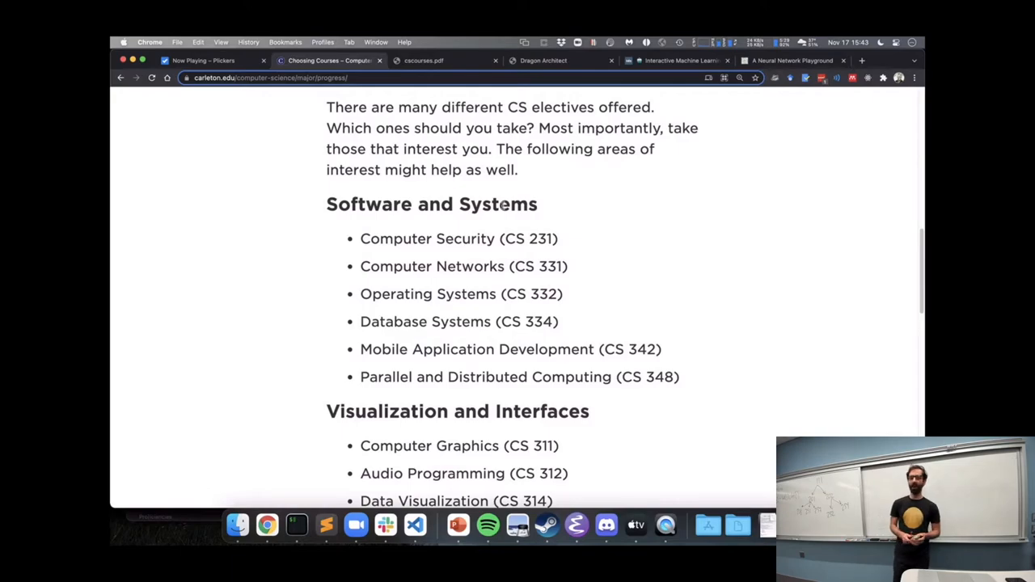
double_click(469, 266)
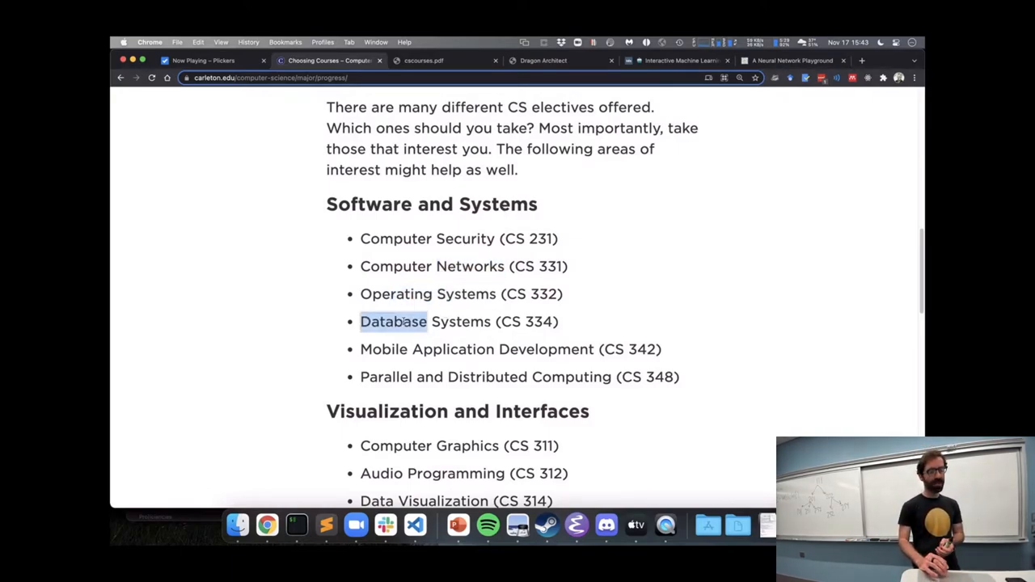
Step: Scroll down to Computational Biology, briefly highlighting its first three courses
scroll(down, 3)
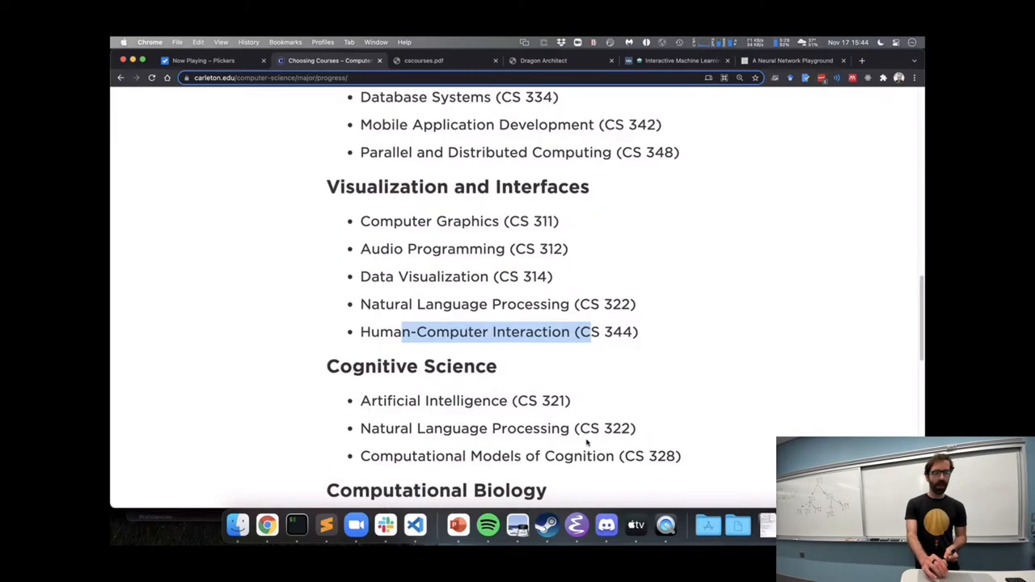
scroll(down, 3)
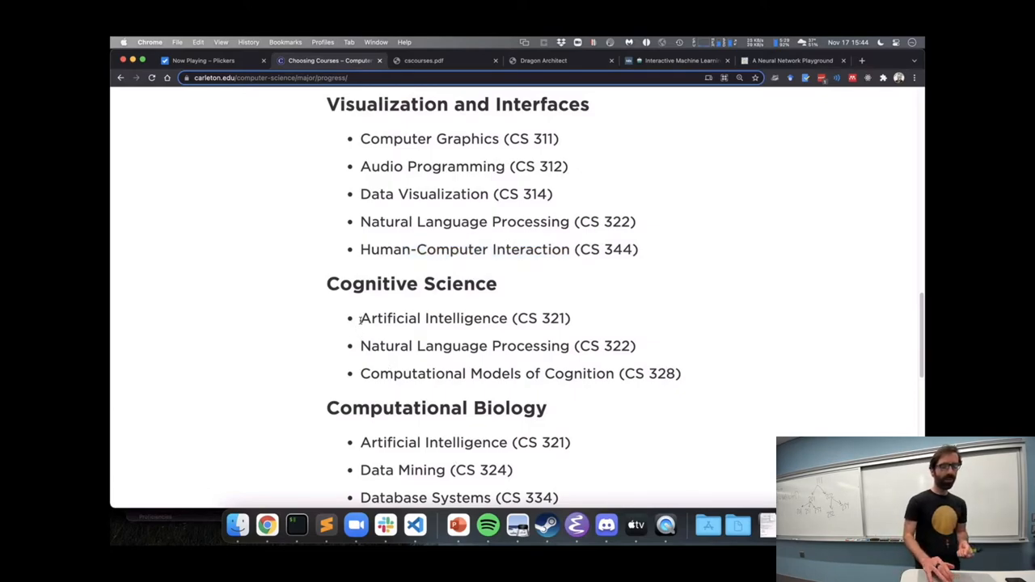
double_click(394, 373)
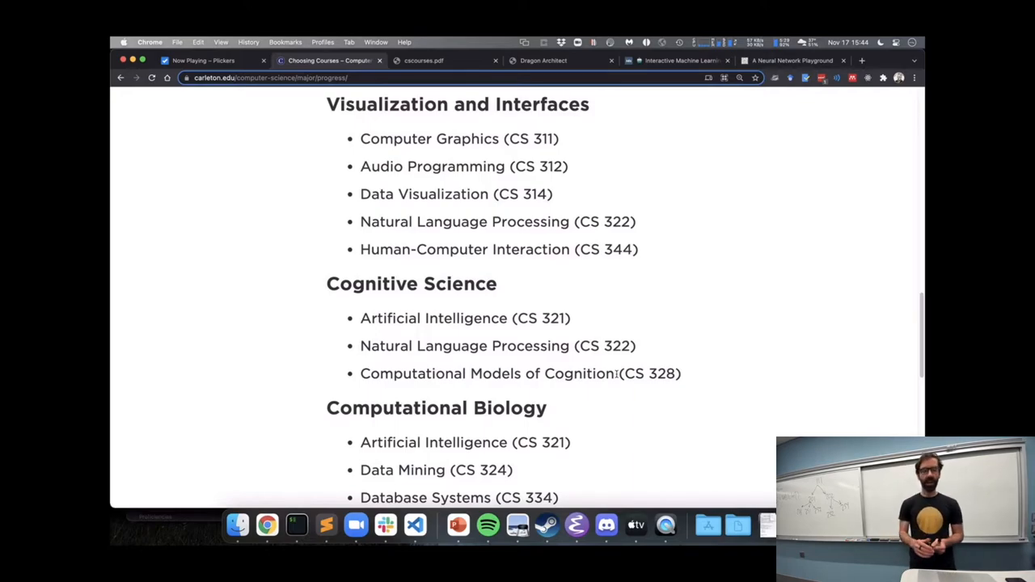
scroll(down, 3)
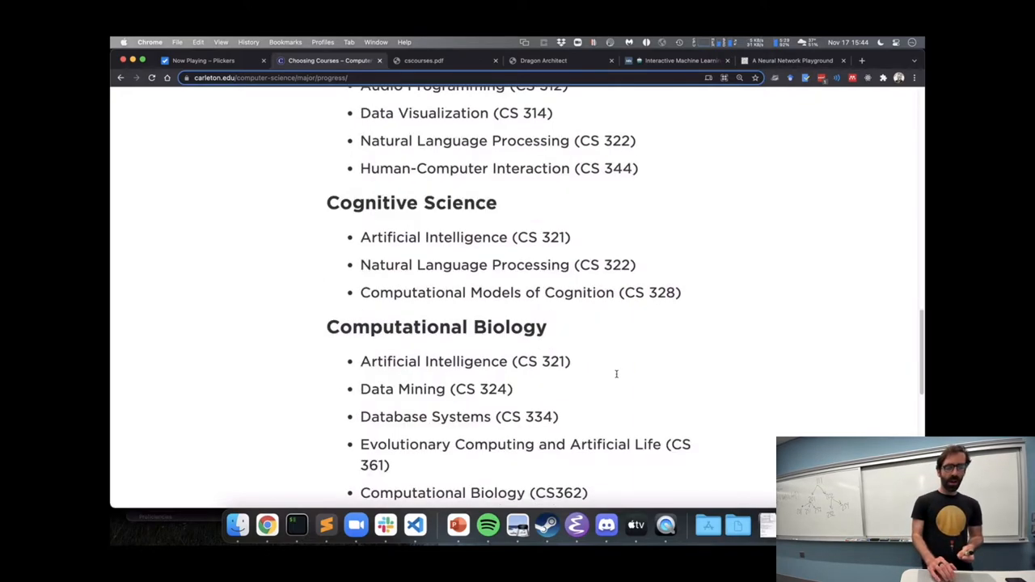
scroll(down, 3)
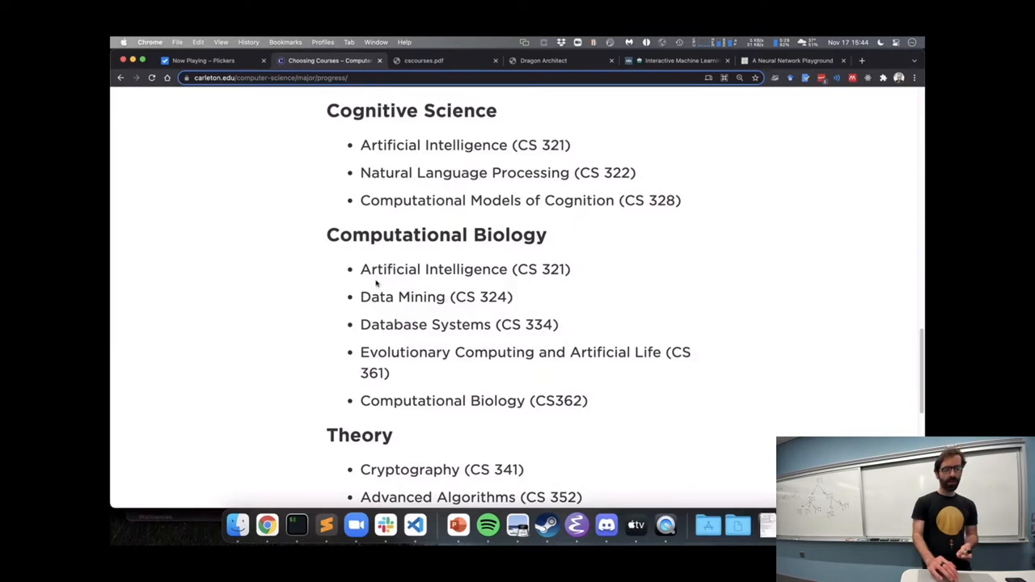
drag(360, 270, 558, 324)
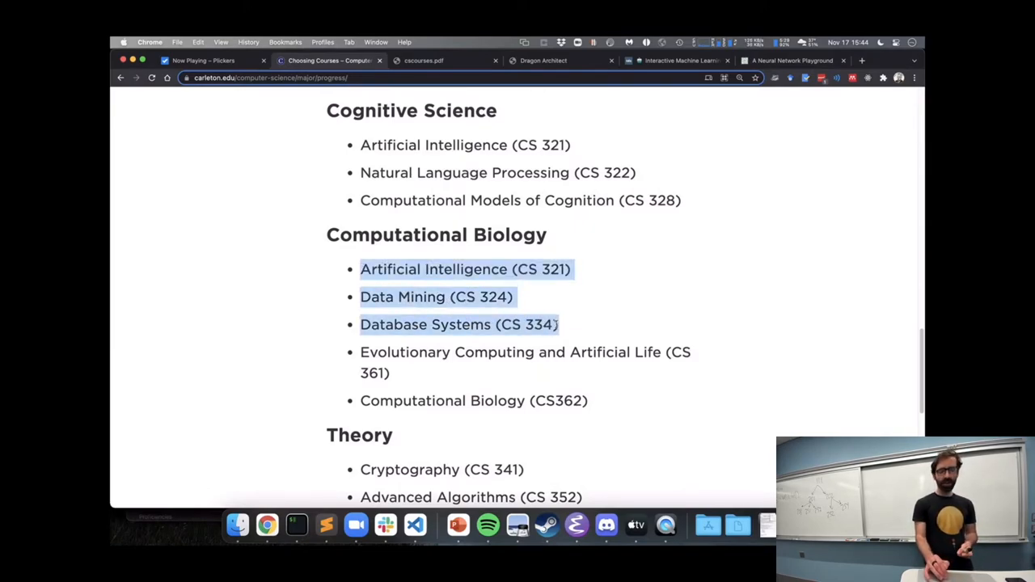
click(567, 325)
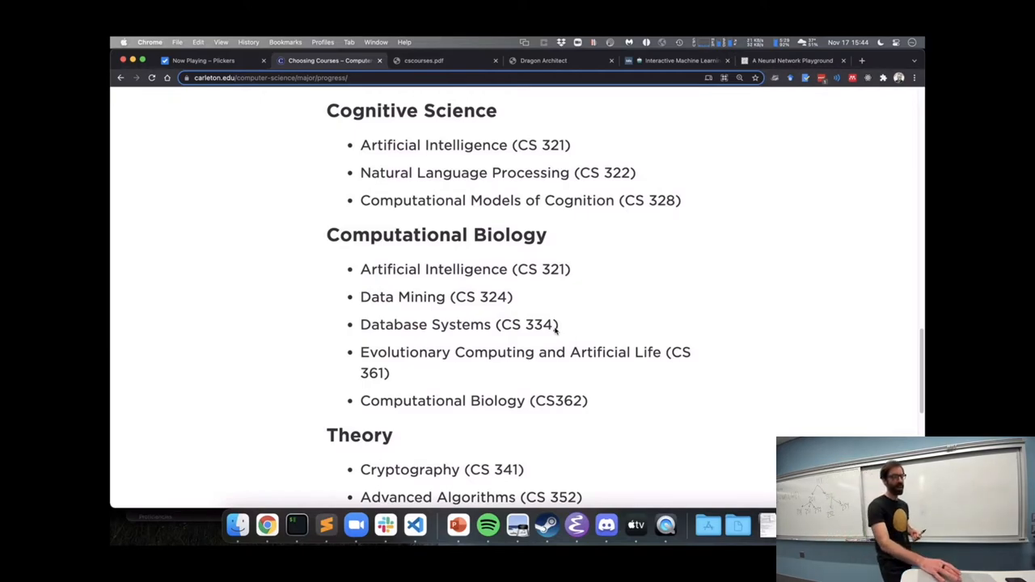
mouse_move(604, 417)
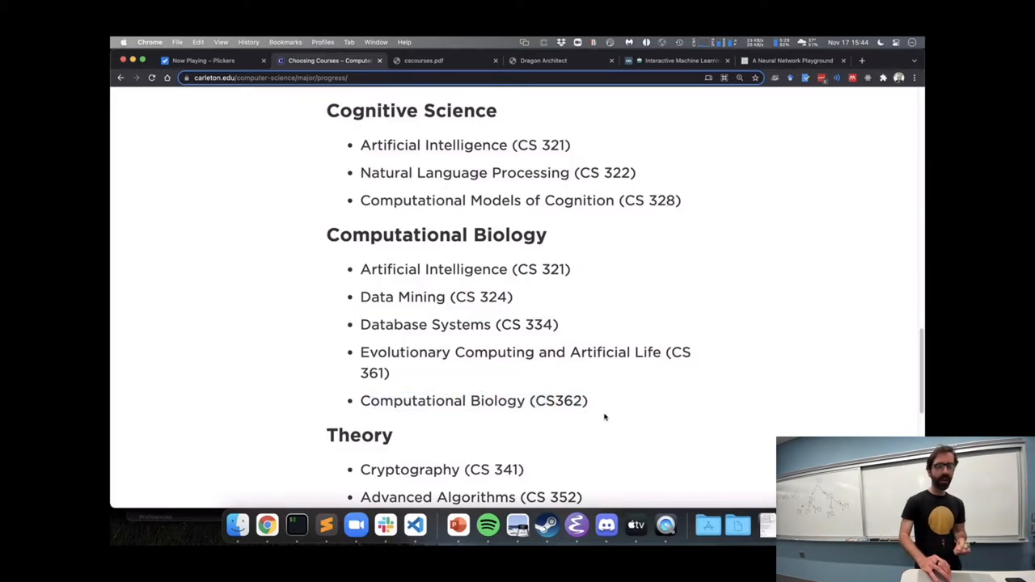
mouse_move(626, 389)
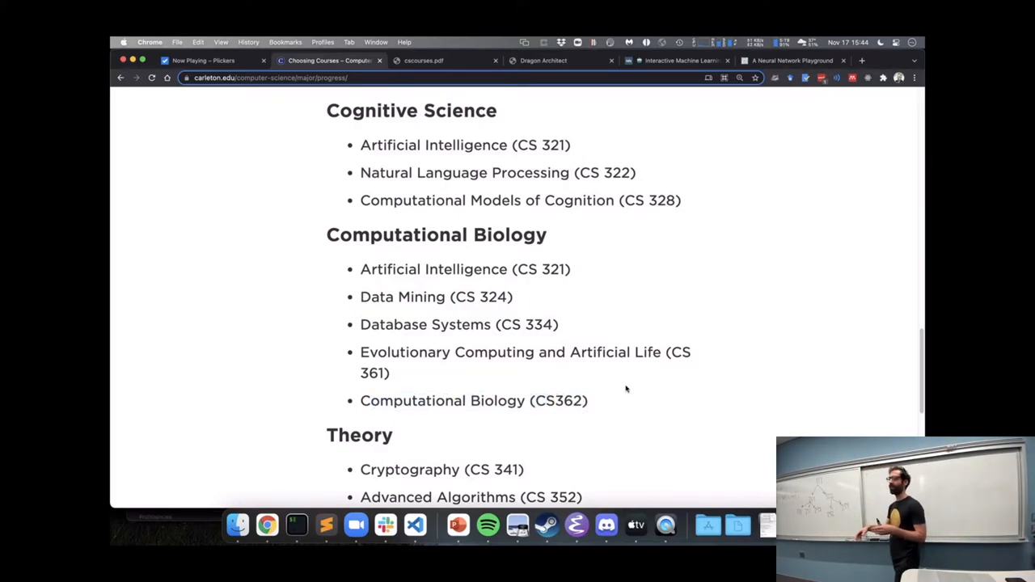
mouse_move(409, 282)
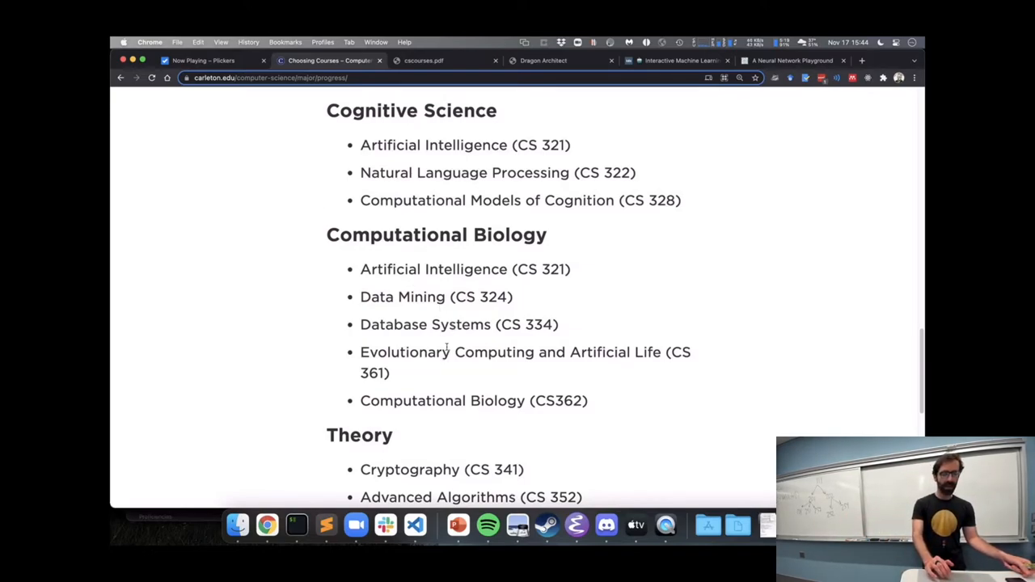
scroll(down, 3)
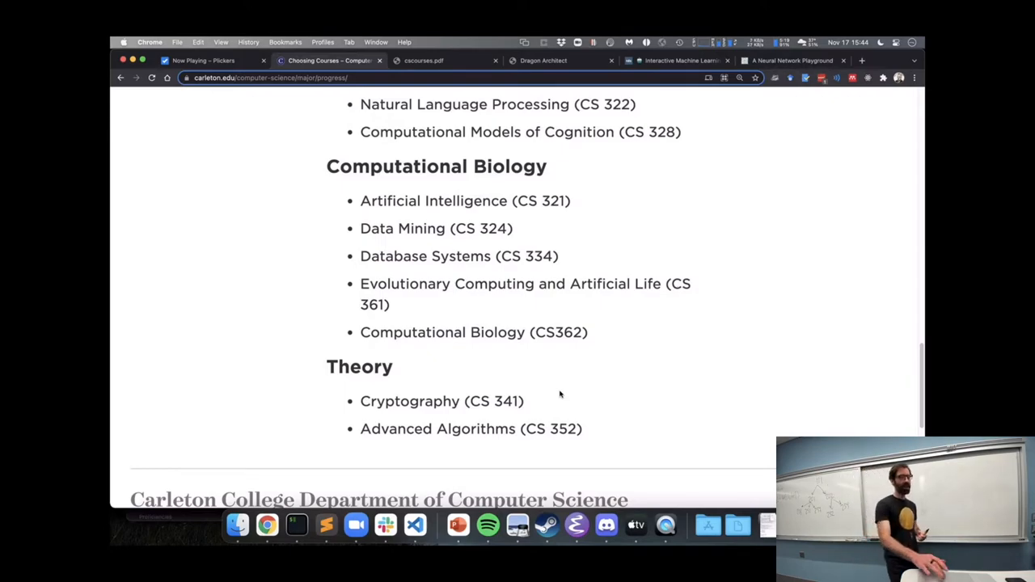
mouse_move(582, 380)
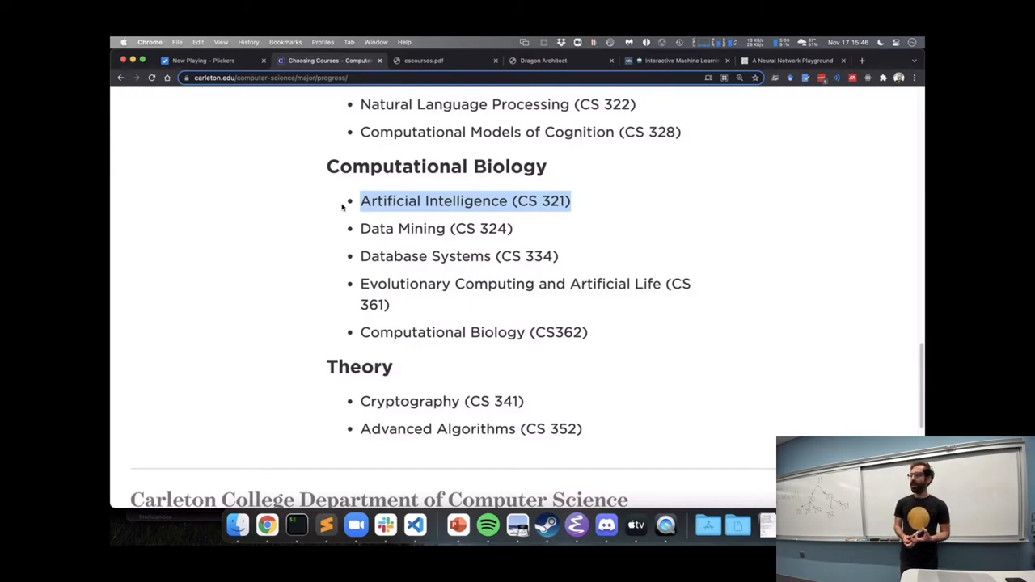
mouse_move(626, 459)
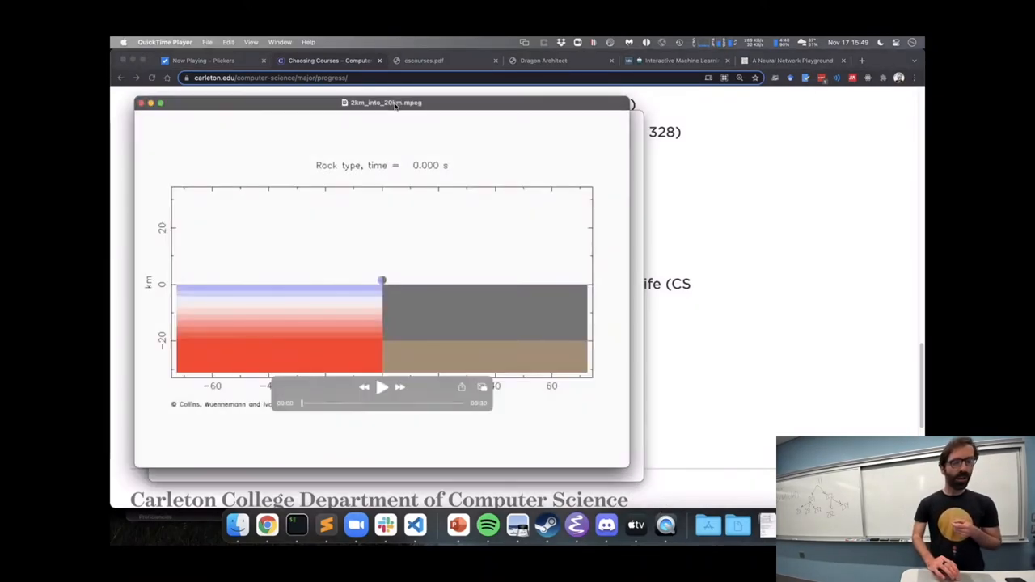
Step: Reposition the rock-type simulation video window
drag(385, 103, 455, 99)
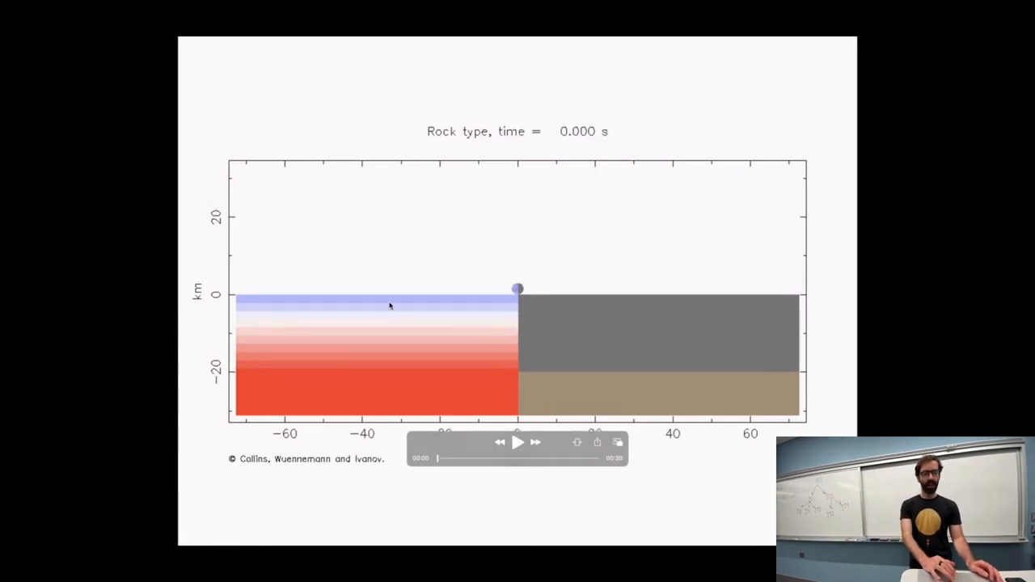
mouse_move(324, 399)
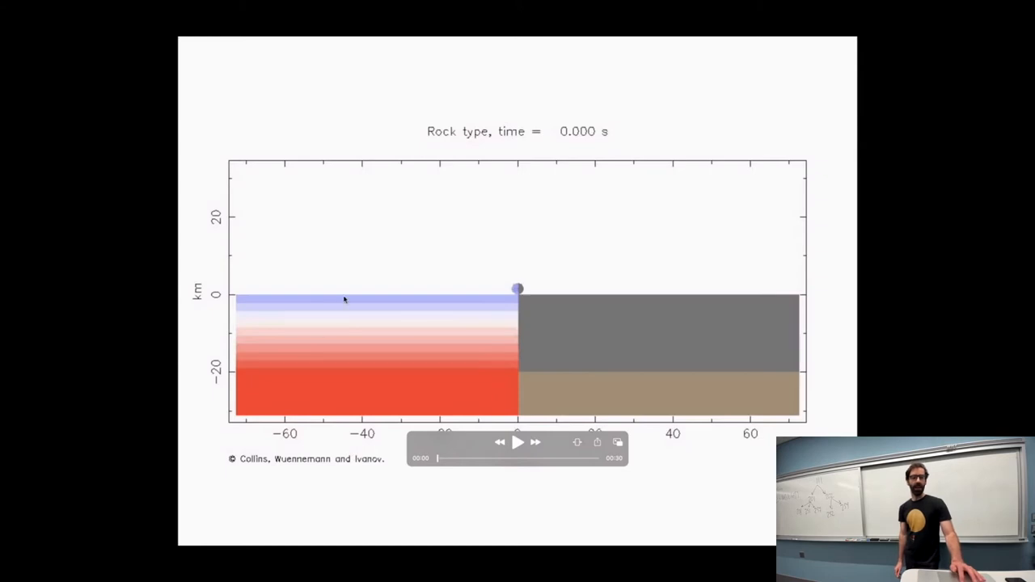
mouse_move(386, 308)
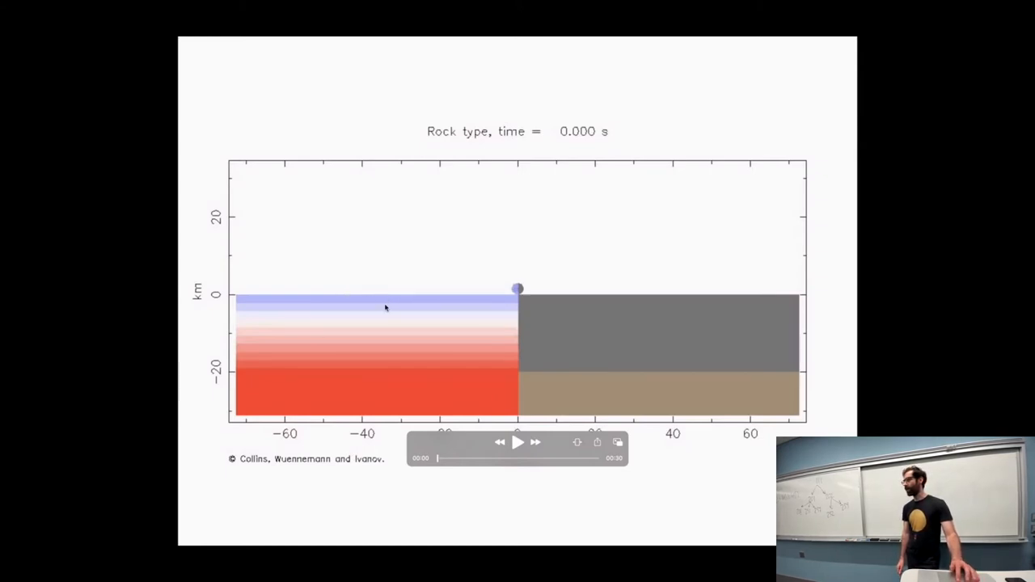
mouse_move(314, 293)
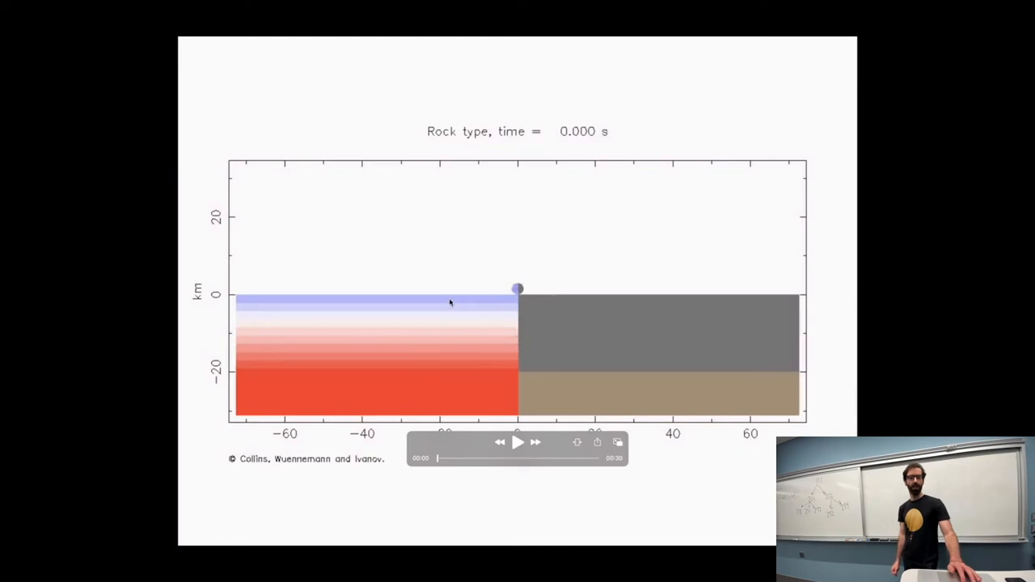
mouse_move(460, 290)
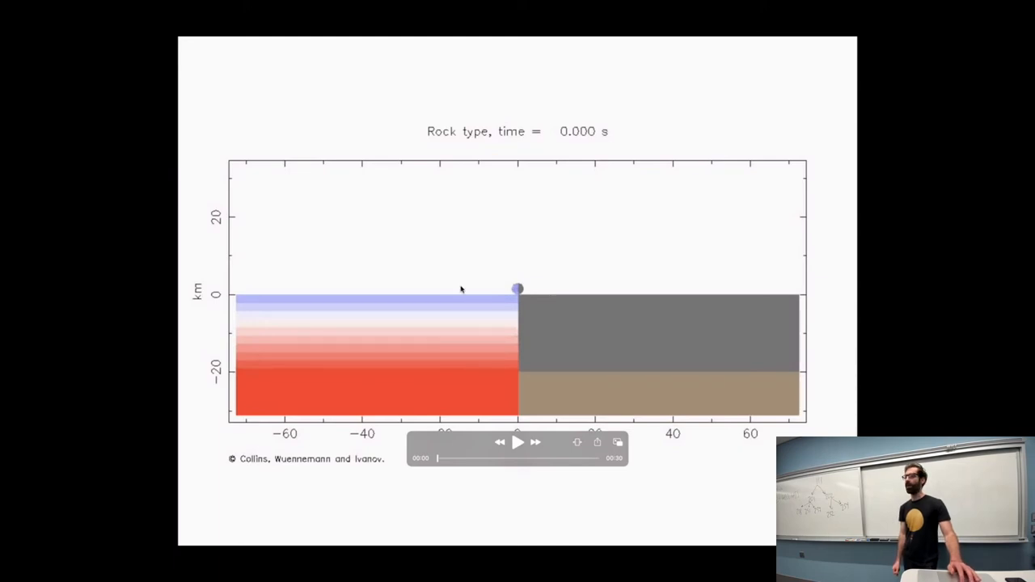
mouse_move(473, 431)
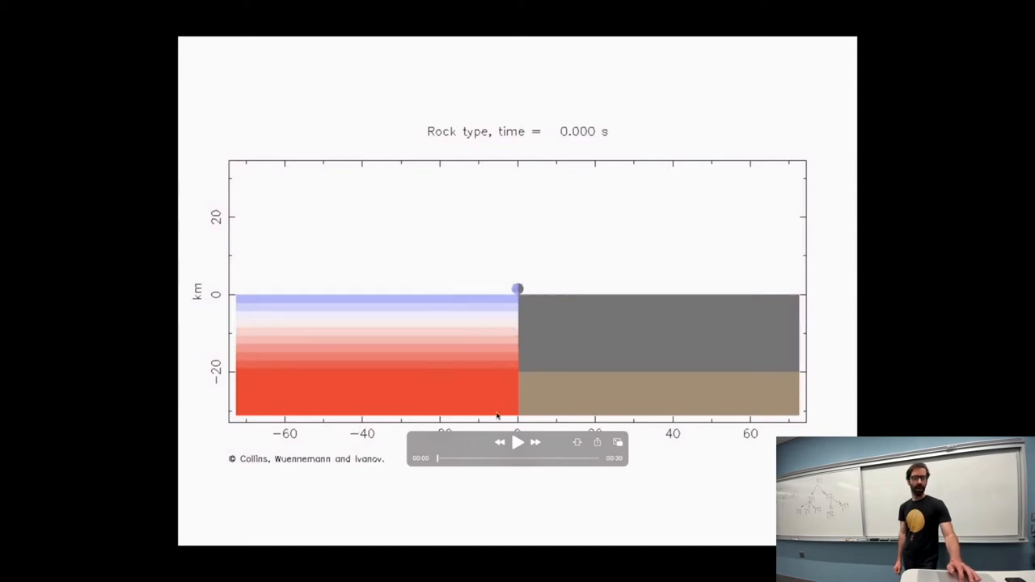
mouse_move(475, 294)
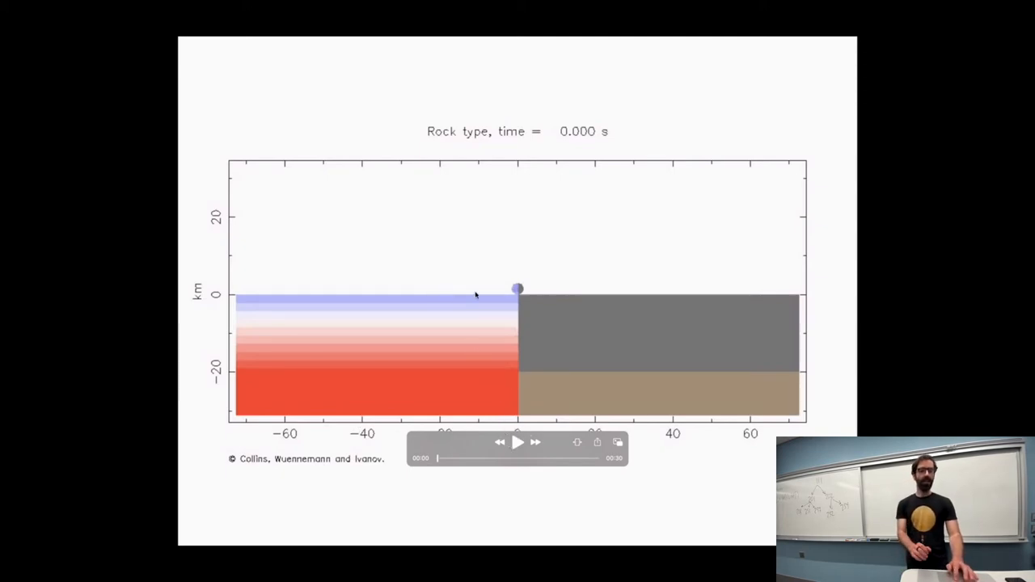
mouse_move(516, 288)
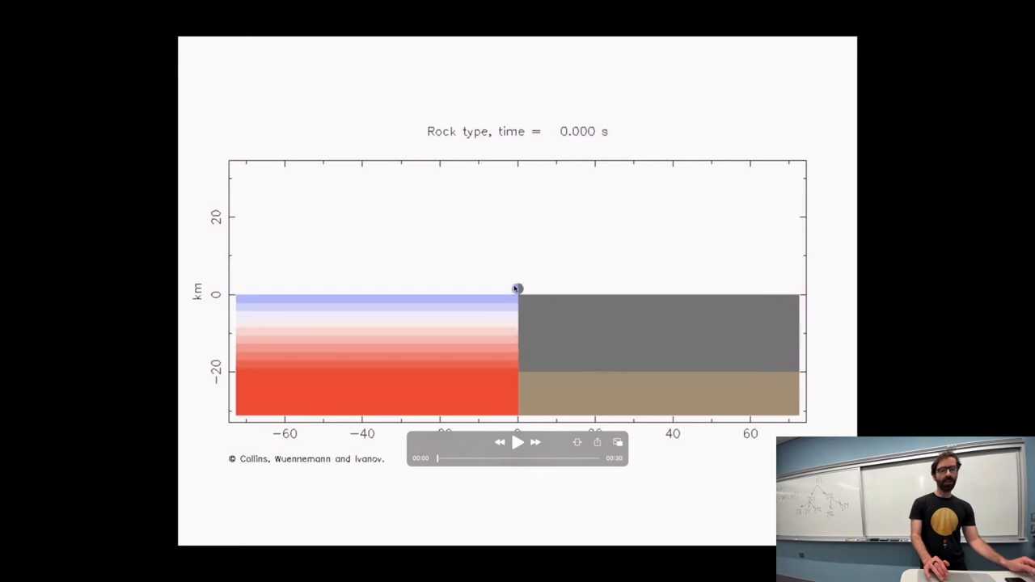
mouse_move(383, 252)
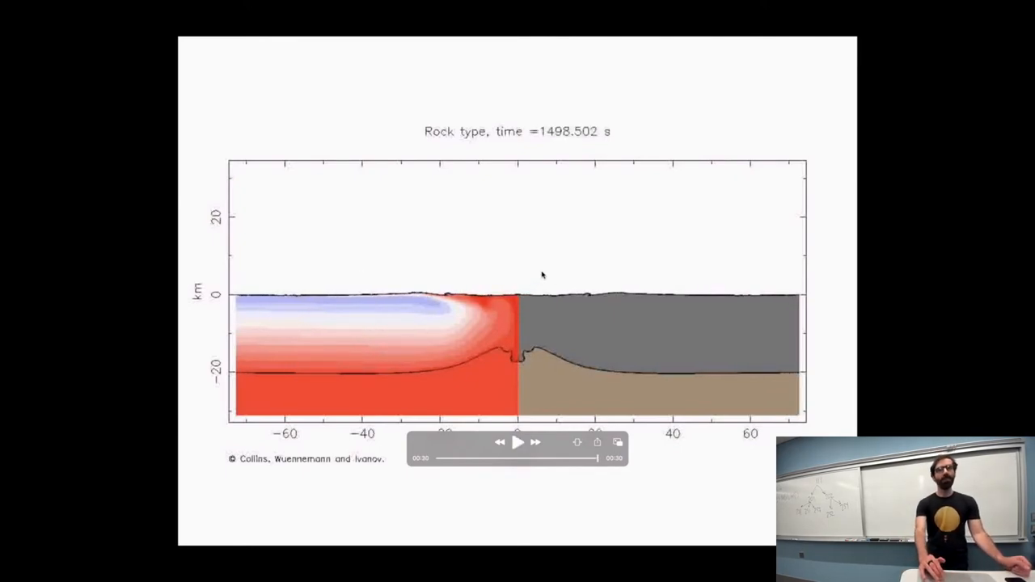
mouse_move(548, 249)
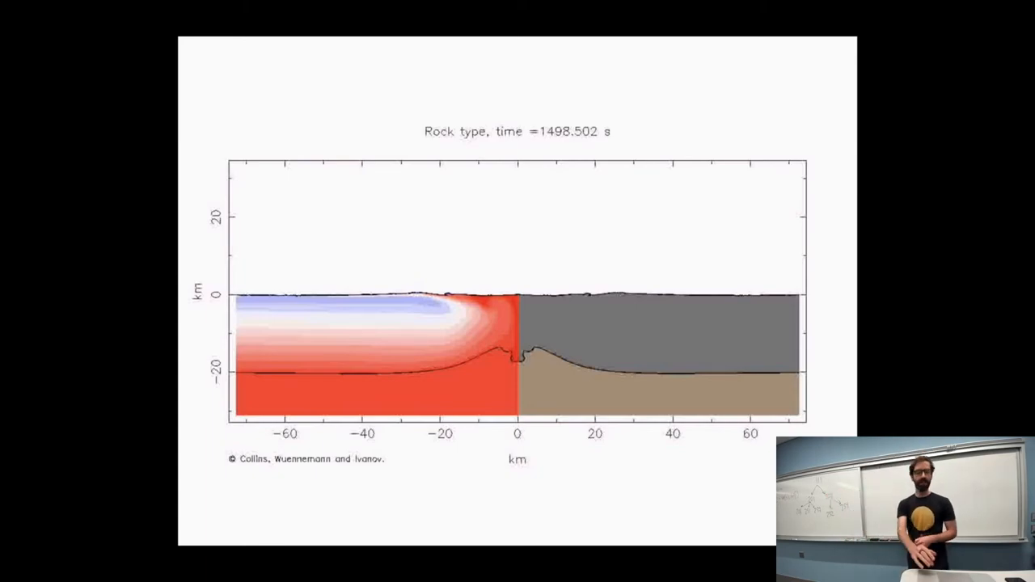
mouse_move(361, 284)
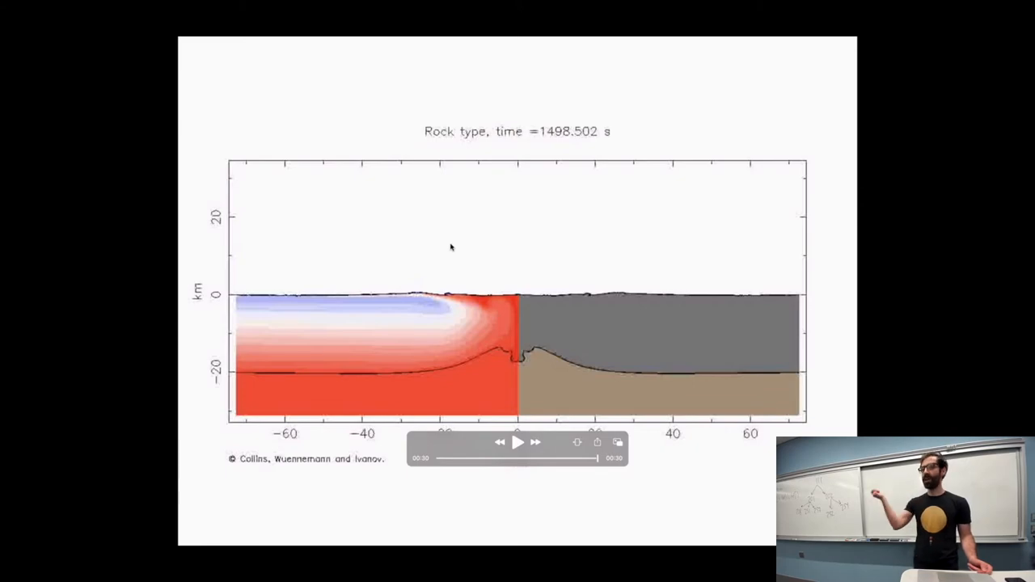
mouse_move(326, 231)
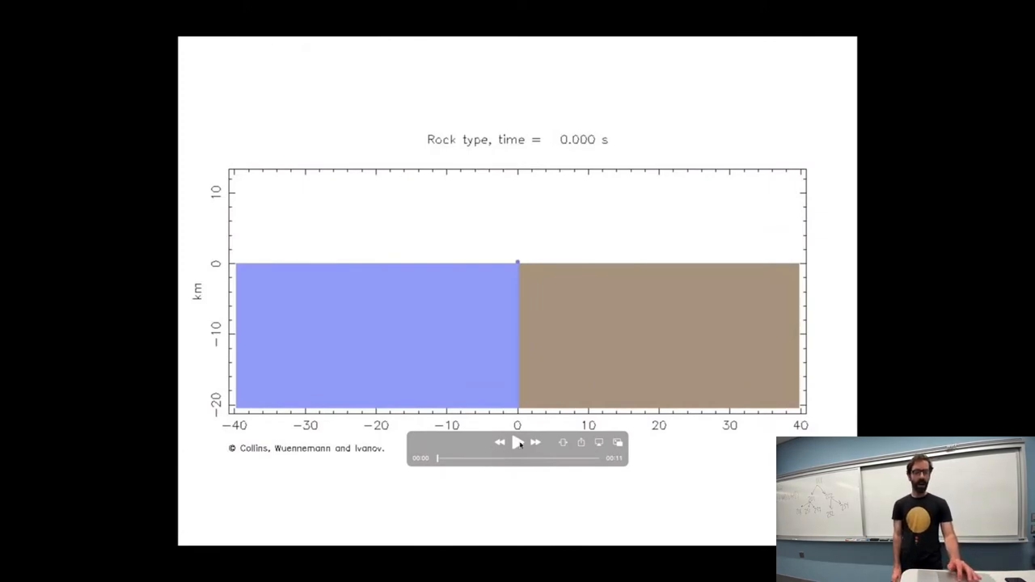
Step: Play the shorter rock-type simulation clip
click(516, 442)
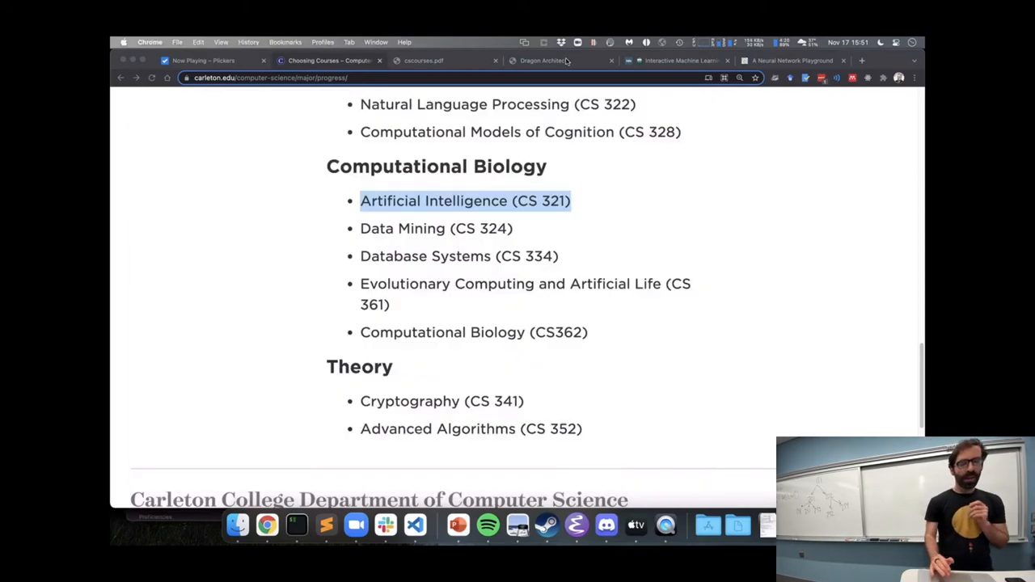
Step: Switch to the Dragon Architect tab showing Tutorial Part 1, a single forward step
click(540, 60)
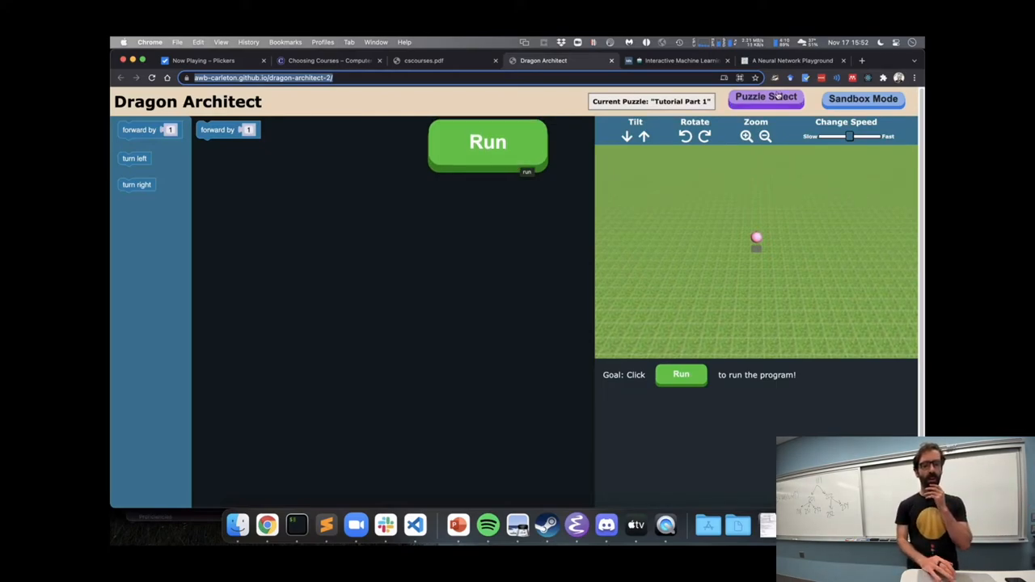
Step: Run the tutorial programs, adding a right turn, and build a column of green cubes
click(488, 143)
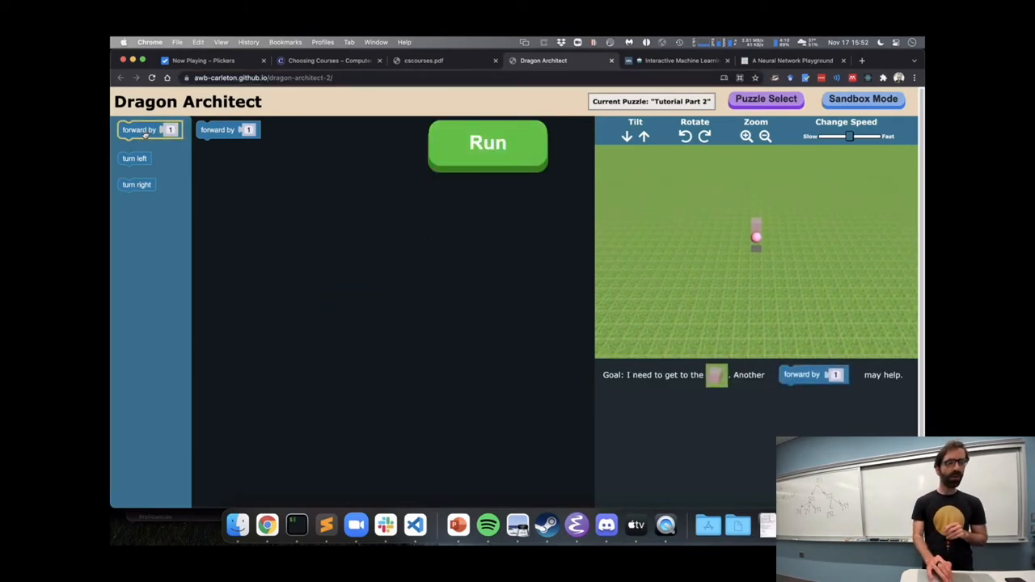
click(487, 143)
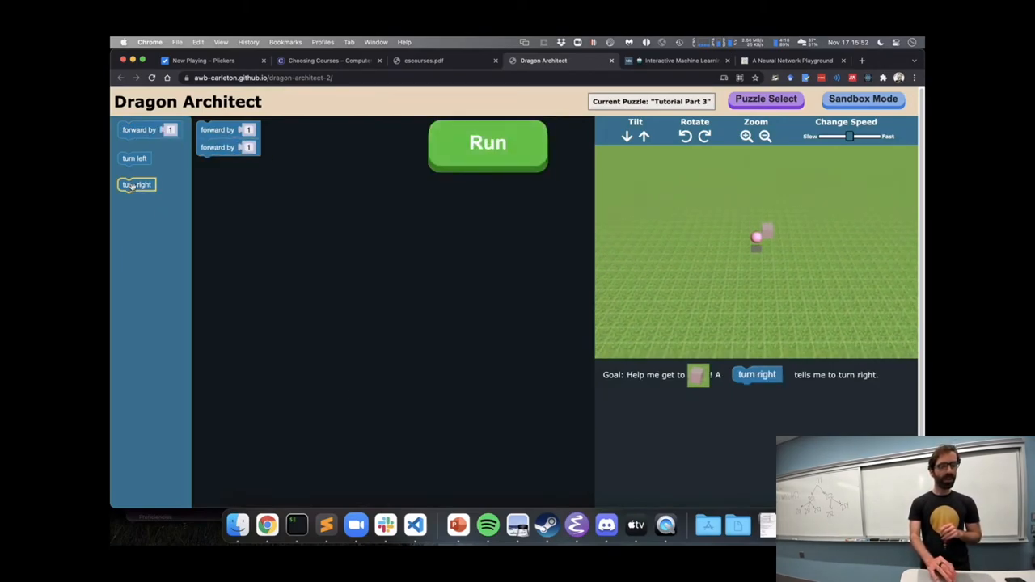
drag(137, 184, 228, 144)
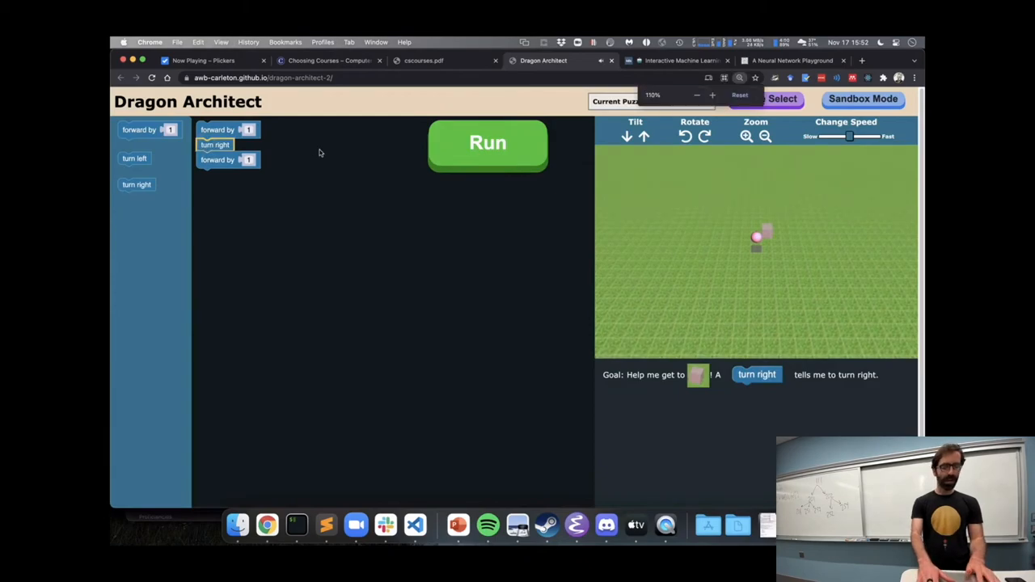
click(487, 144)
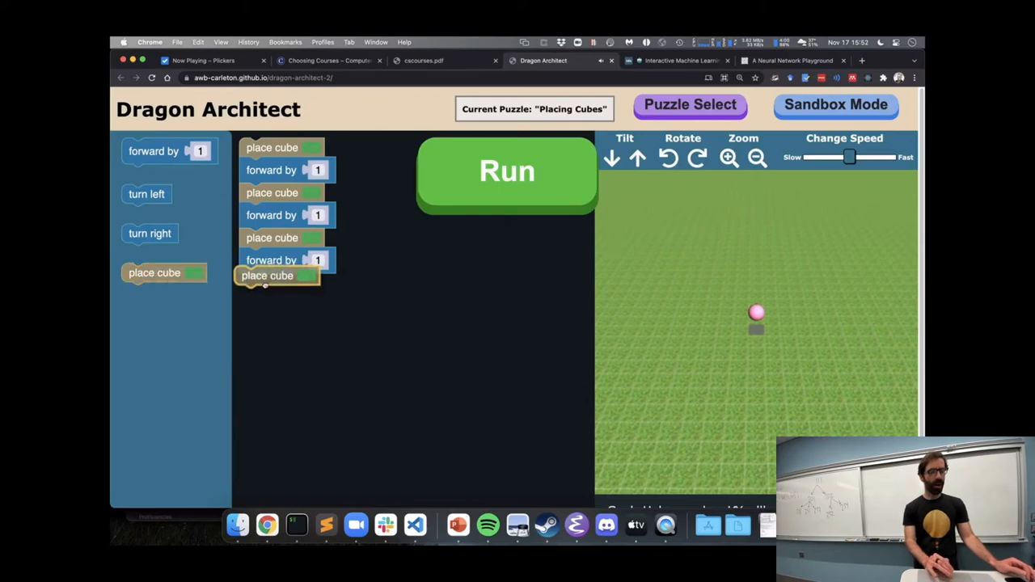
click(507, 172)
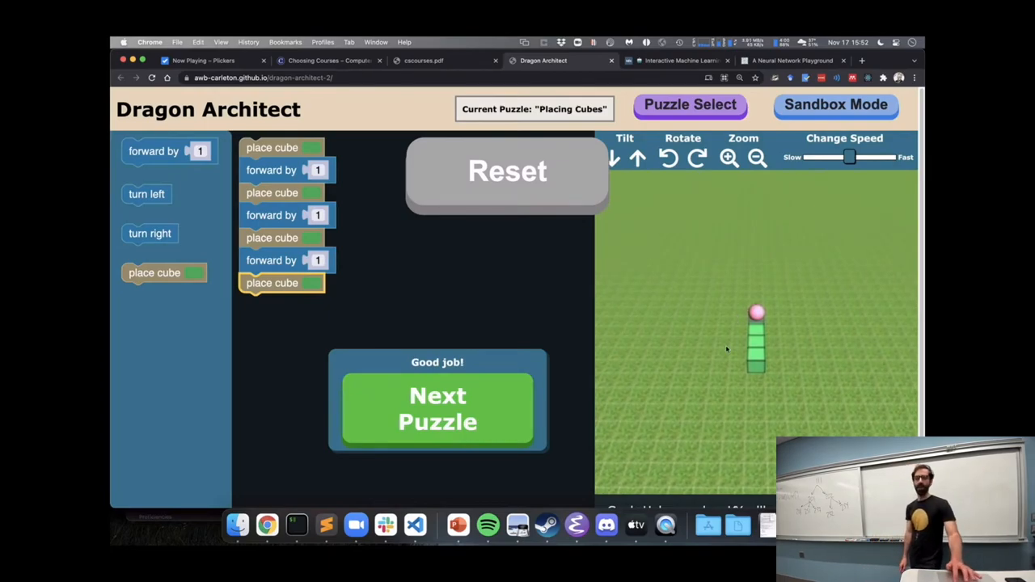
Step: Advance to the Removing Cubes puzzle
click(438, 409)
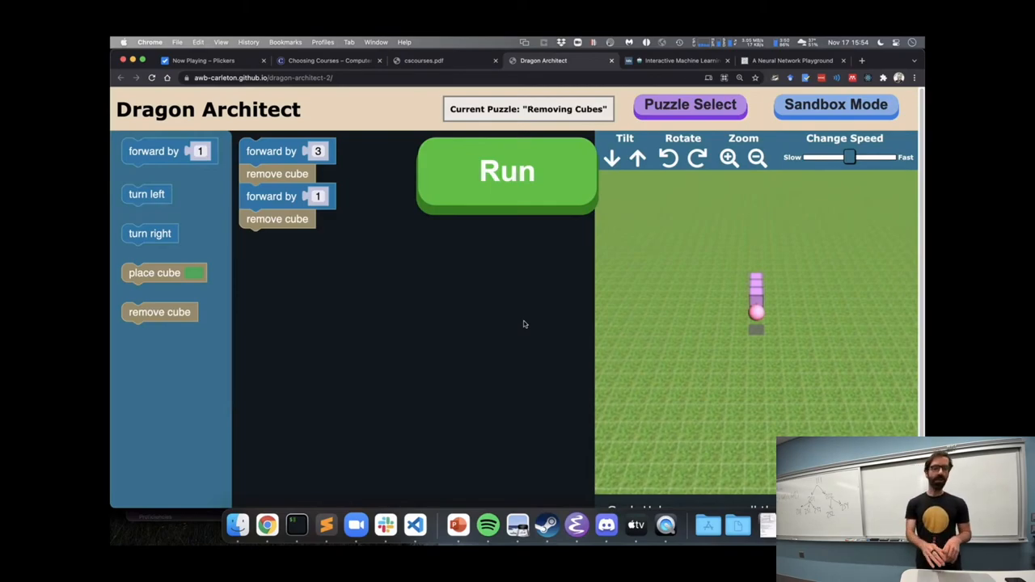
mouse_move(321, 264)
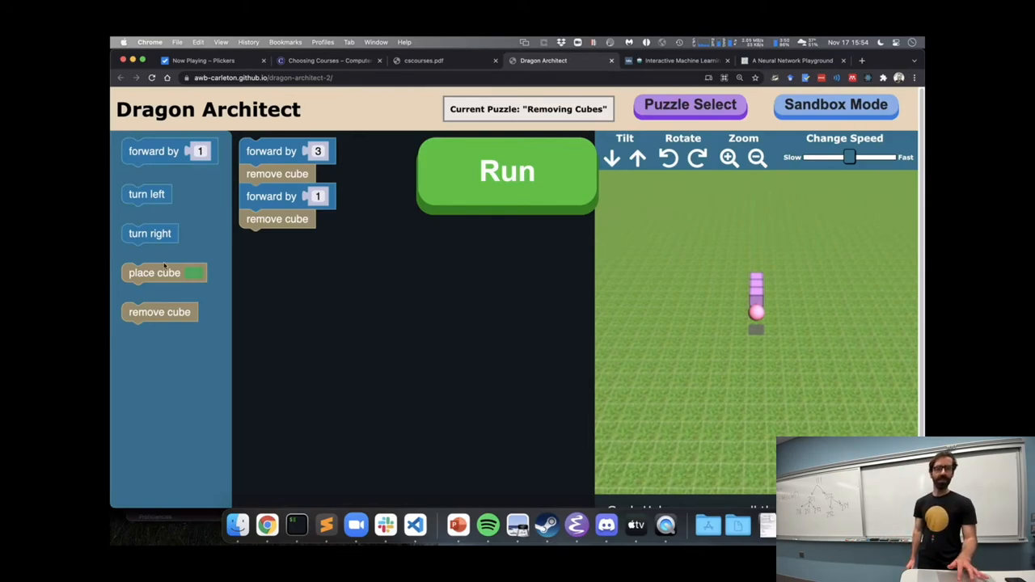
mouse_move(501, 286)
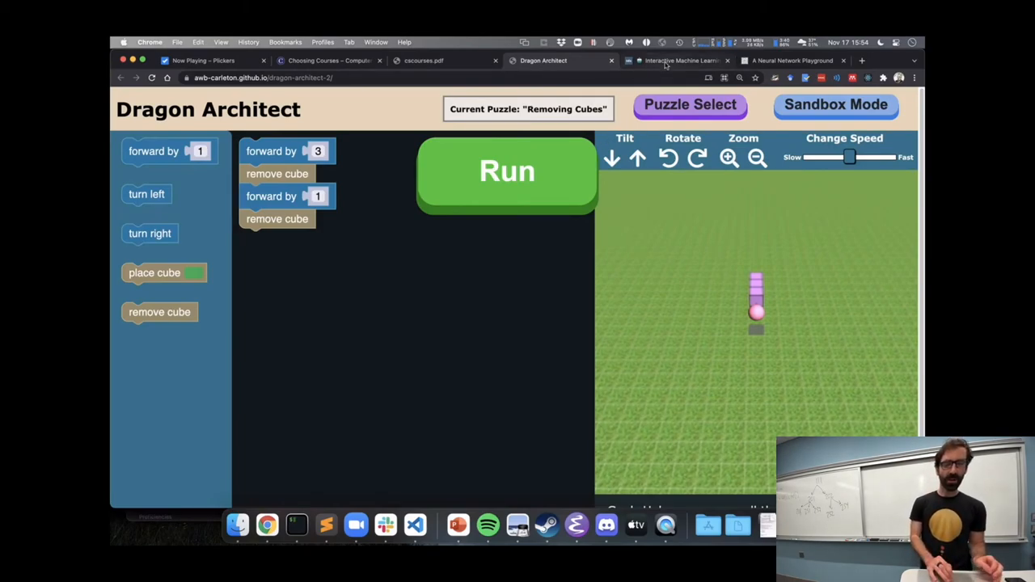
Step: Switch to the Machine Learning Experiments article and scroll to Rock Paper Scissors (MobilenetV2)
click(679, 60)
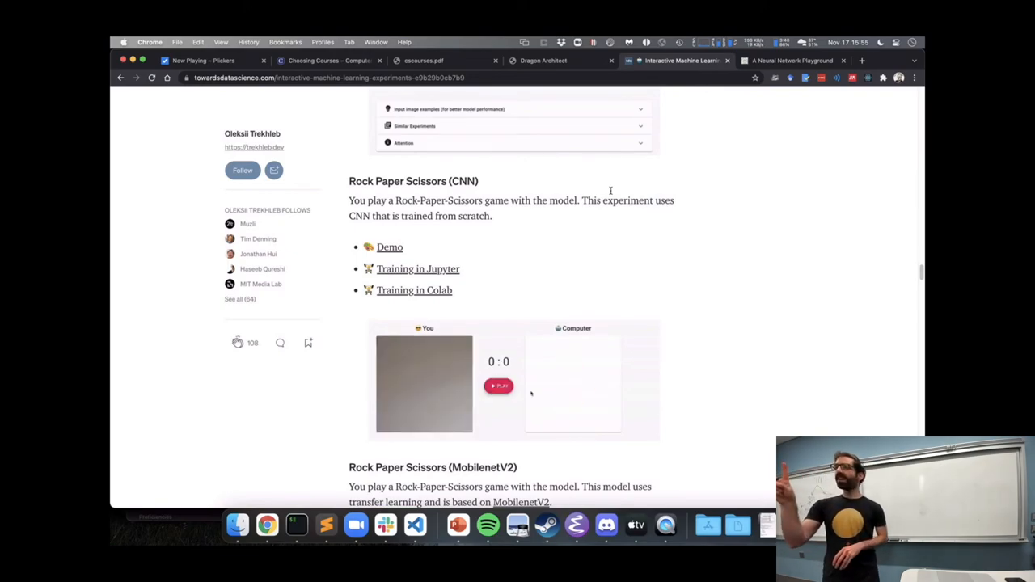
click(499, 385)
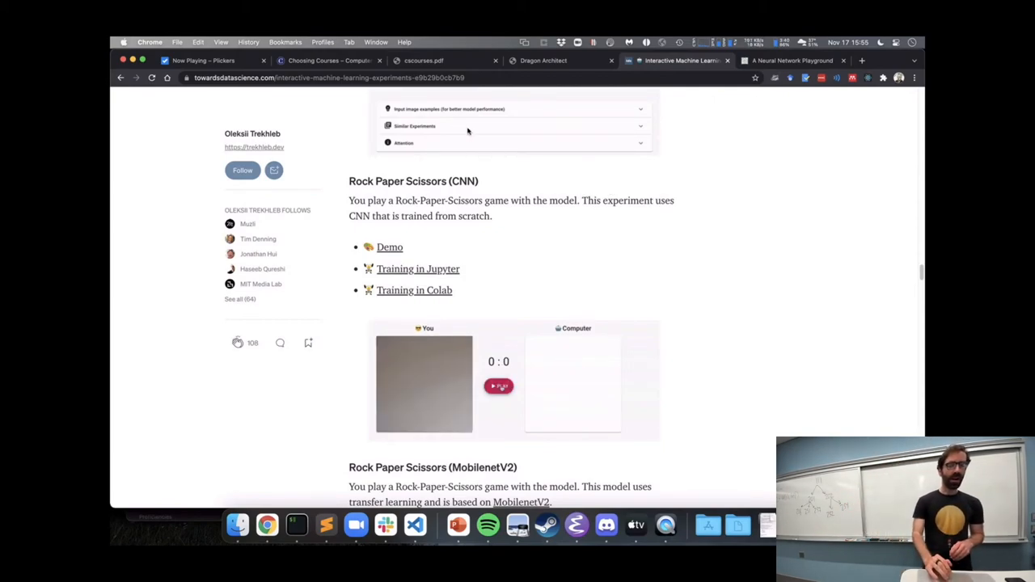
scroll(down, 3)
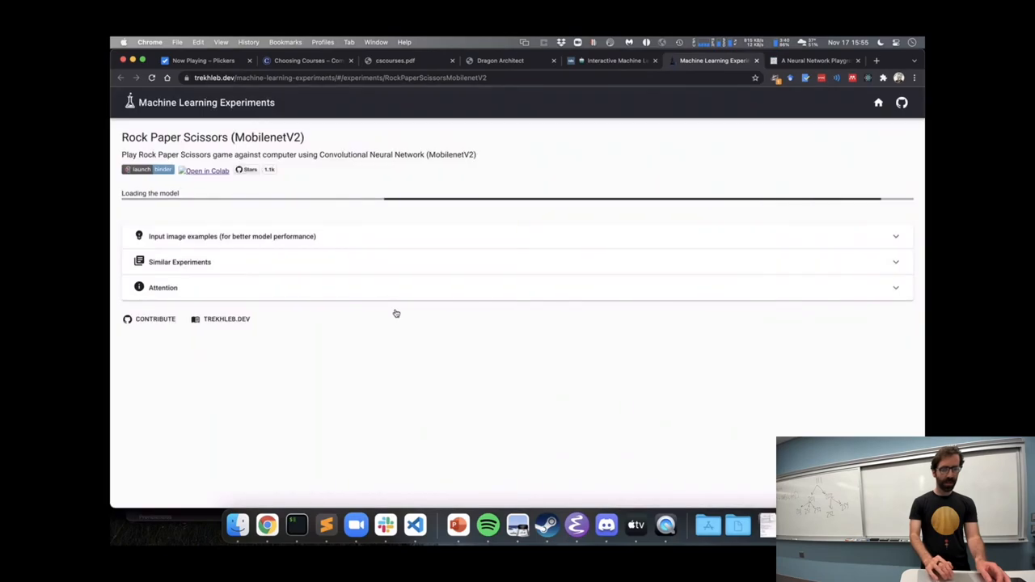
mouse_move(355, 205)
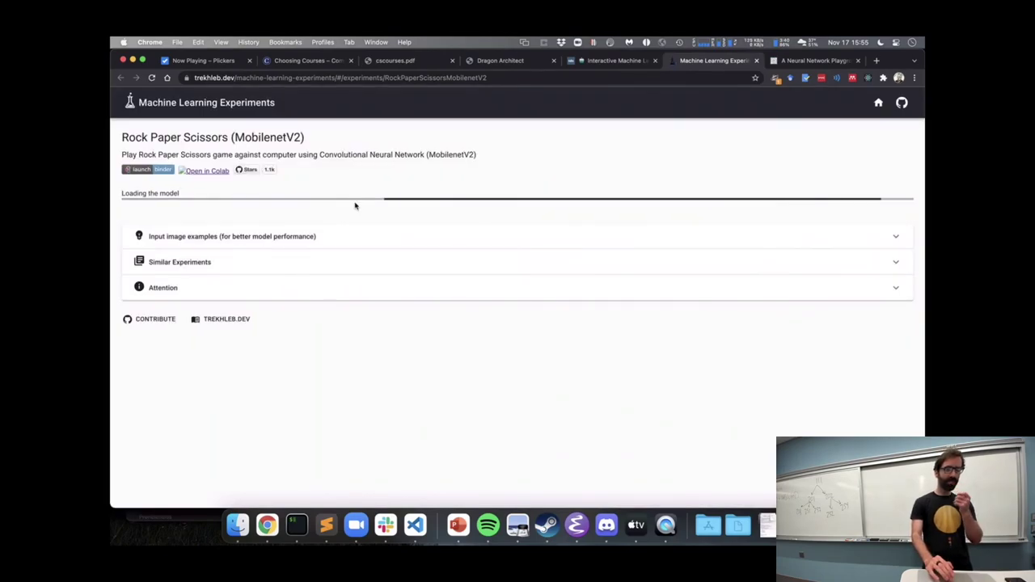
mouse_move(421, 224)
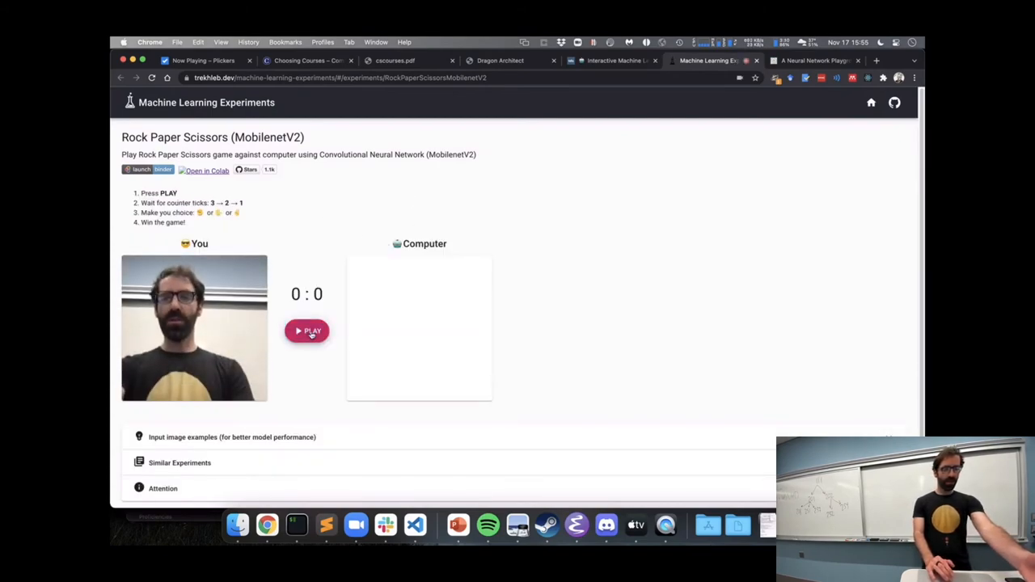
Step: Play five Rock Paper Scissors rounds to 6:0, then return to the article tab
click(306, 331)
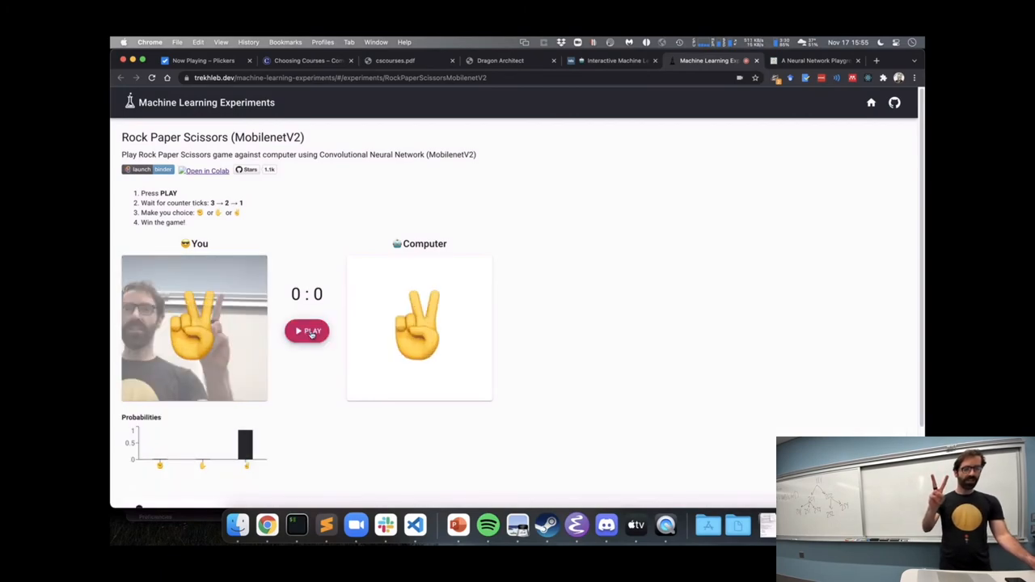
click(306, 331)
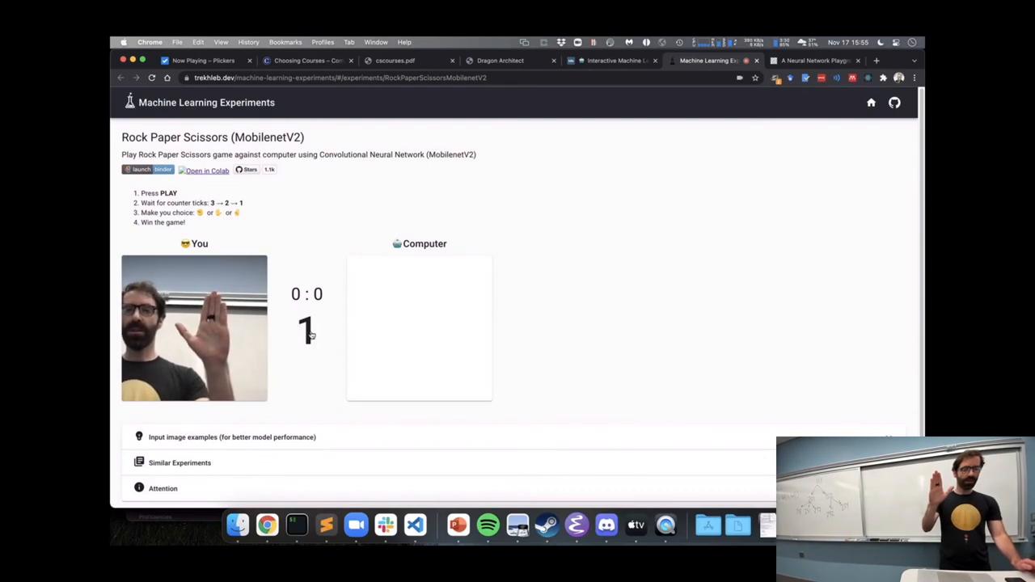
click(307, 332)
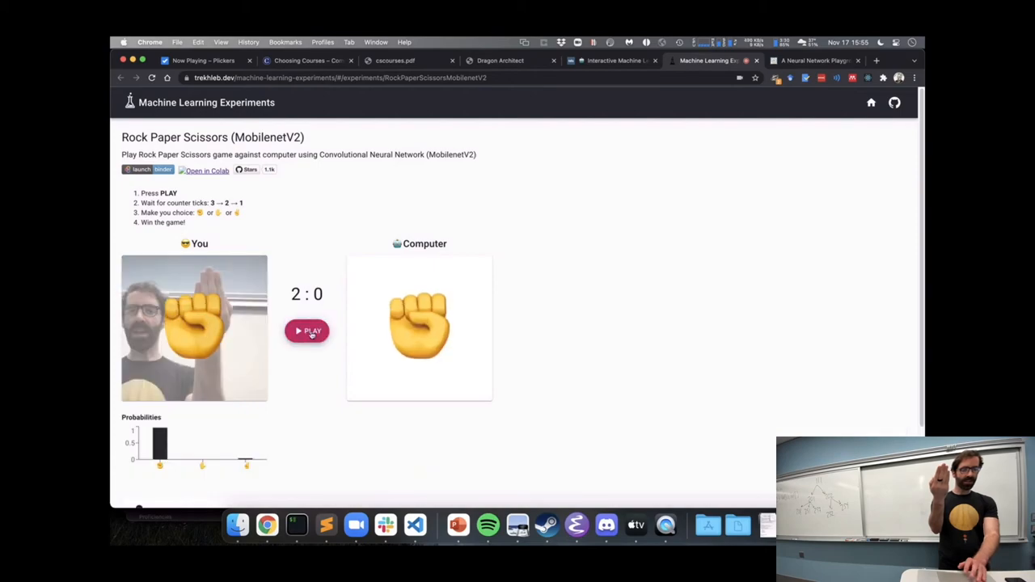
click(307, 331)
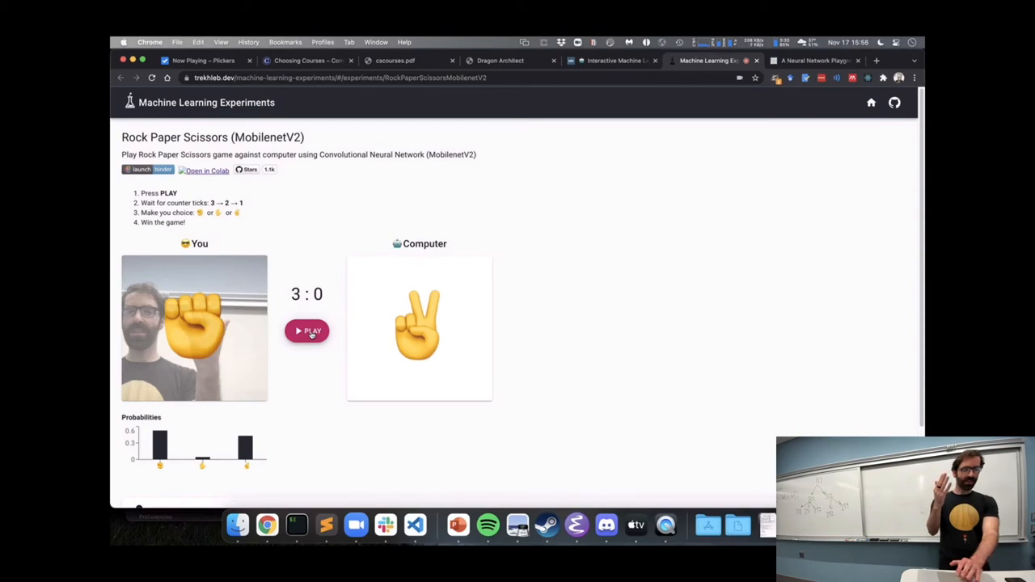
click(306, 330)
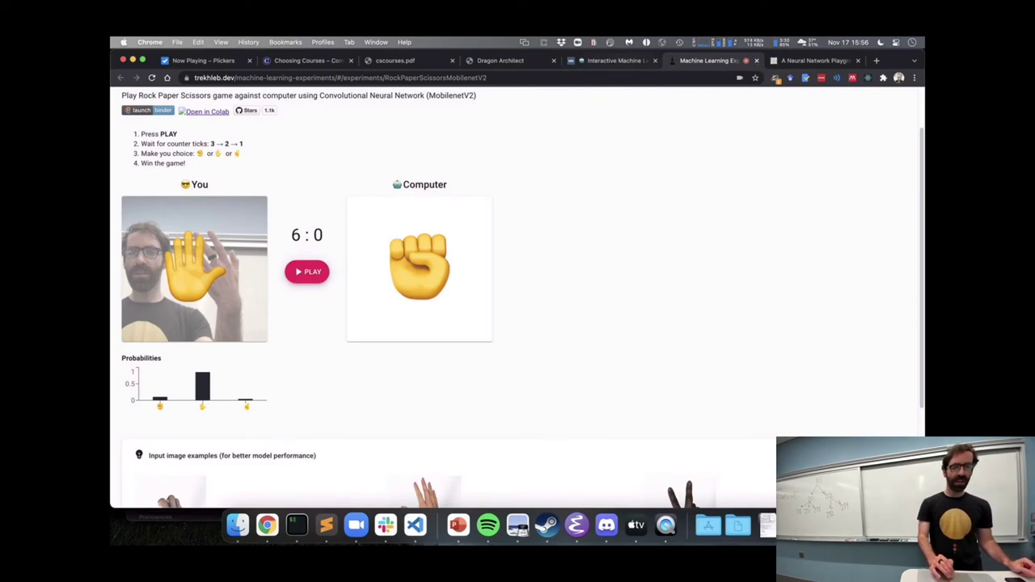
click(615, 60)
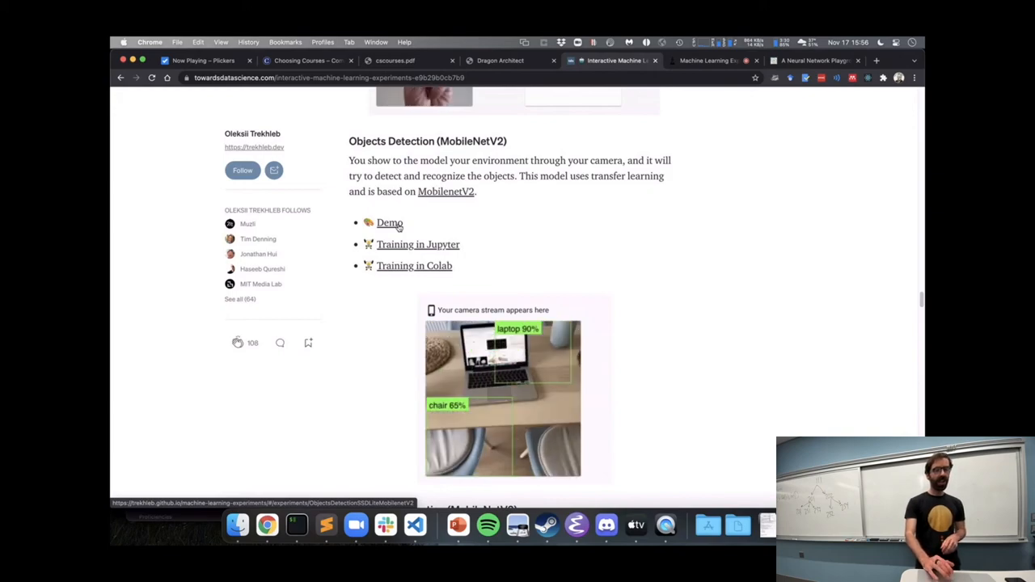
Step: Open the Objects Detection (MobileNetV2) demo link
click(389, 223)
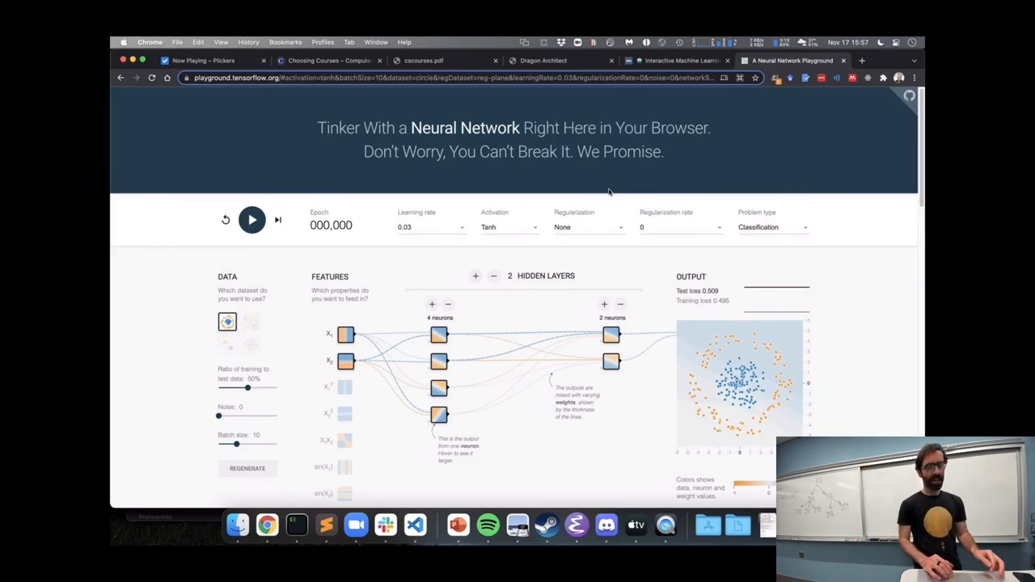
scroll(down, 3)
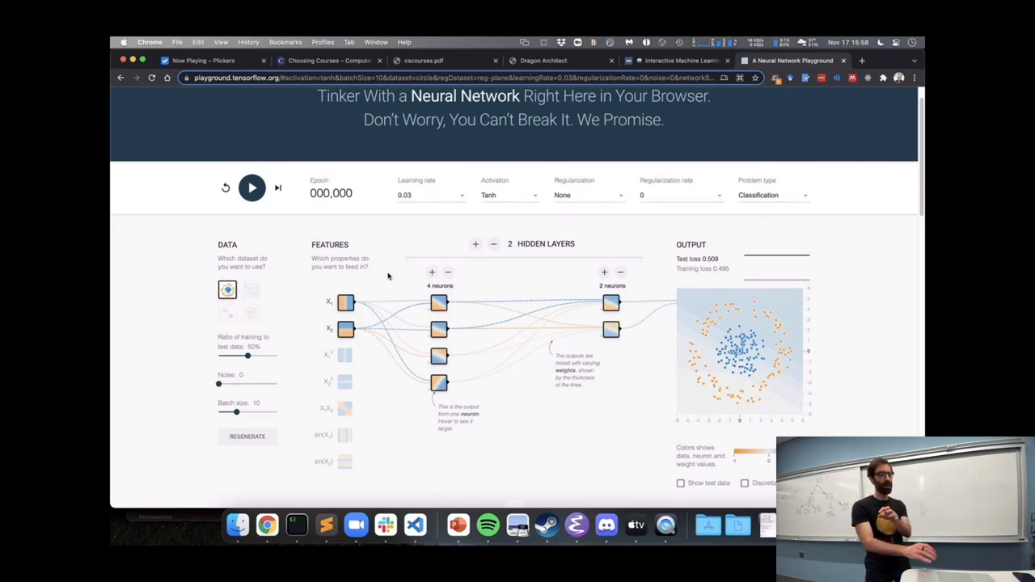
click(506, 195)
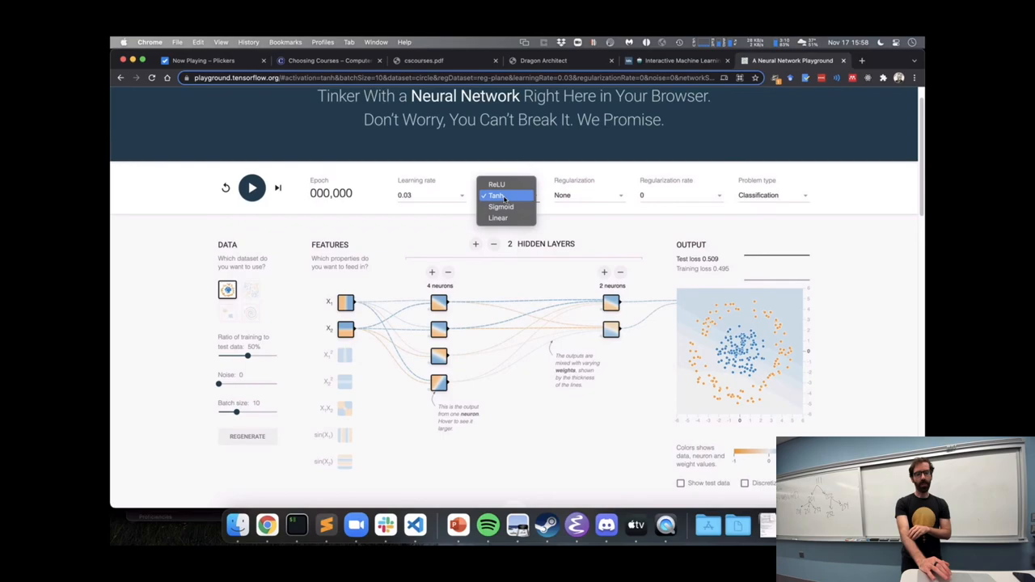
click(501, 195)
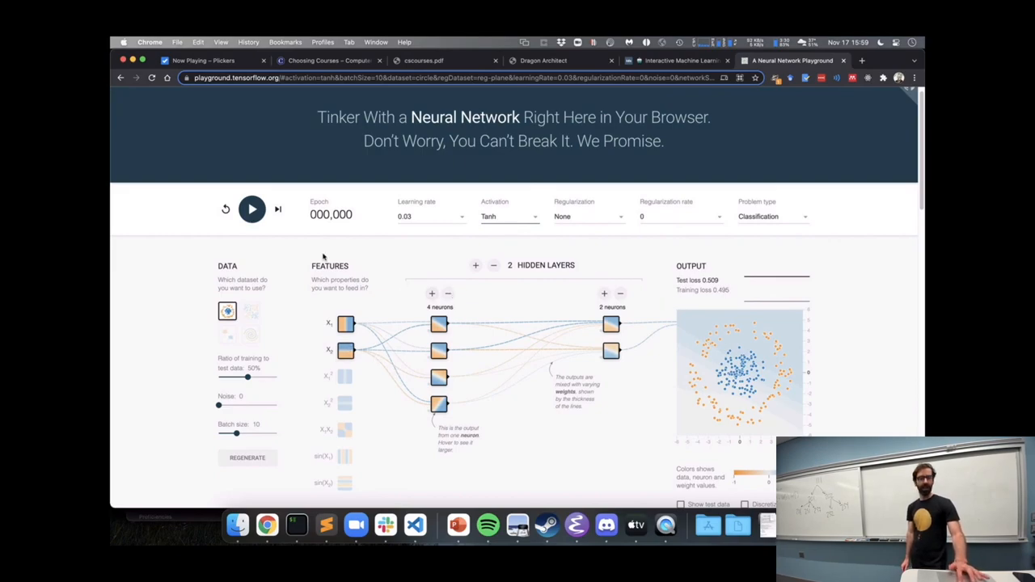
Step: Train the network past epoch 480 until test loss nears 0.002, then pause
click(251, 208)
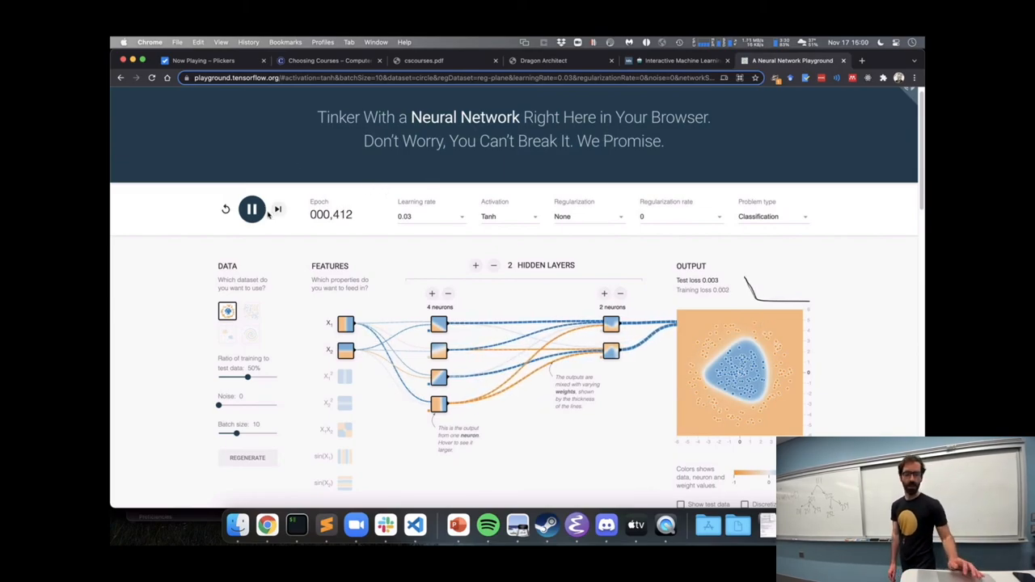
click(252, 208)
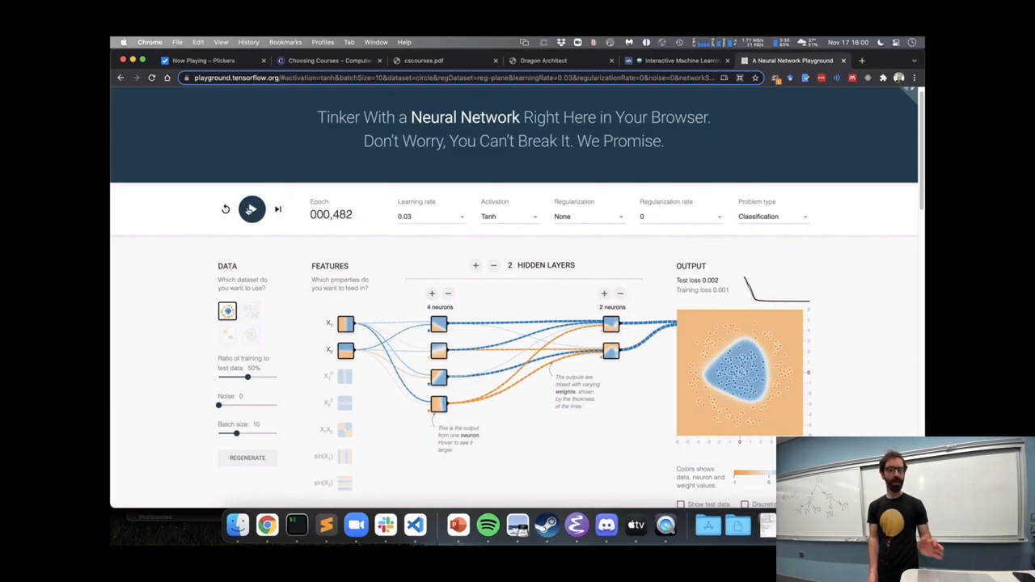